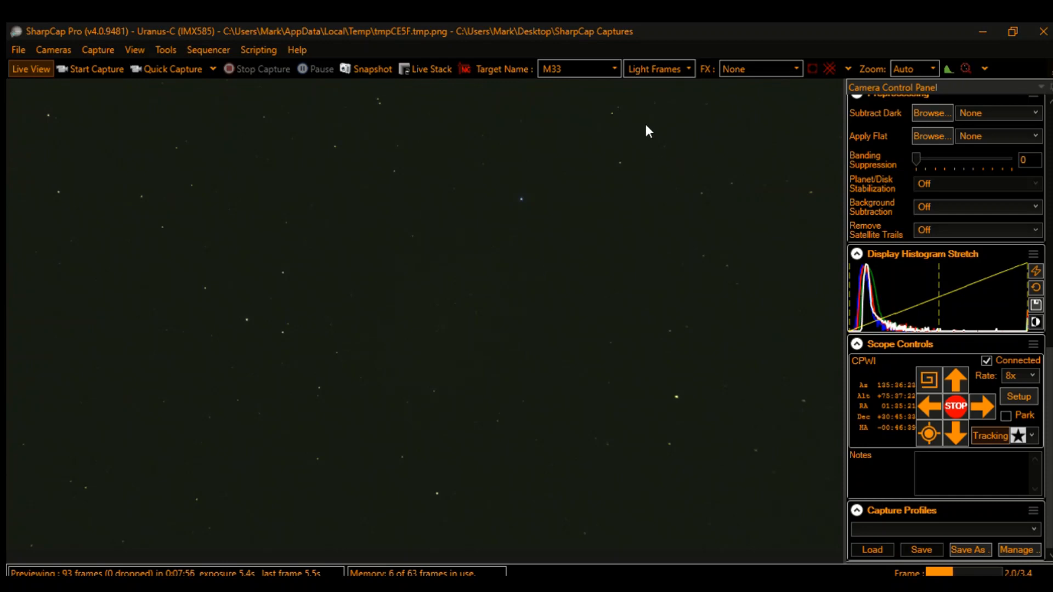
pyautogui.moveTo(612, 301)
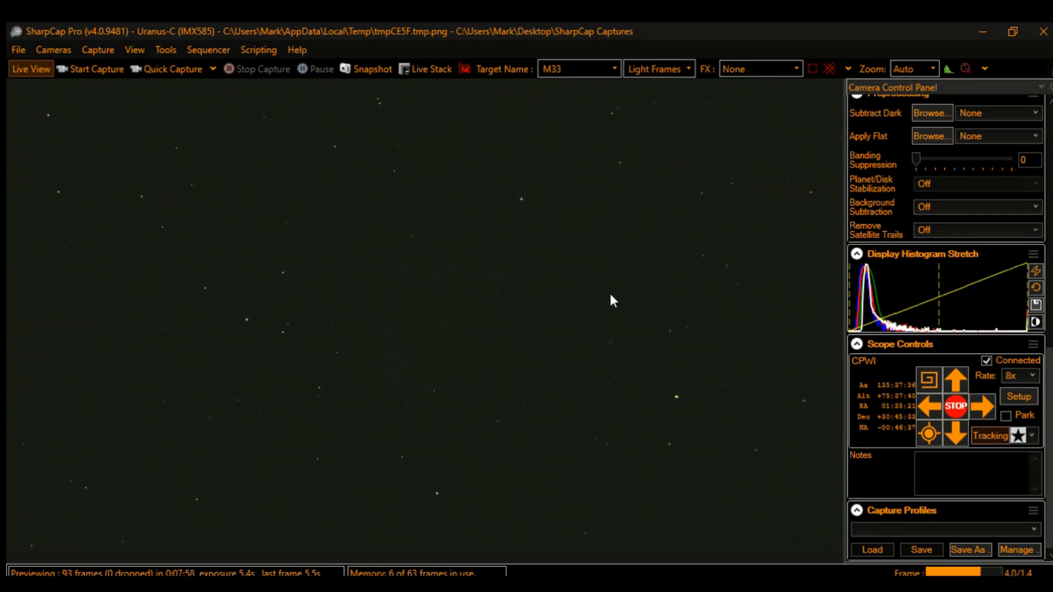
pyautogui.moveTo(582, 295)
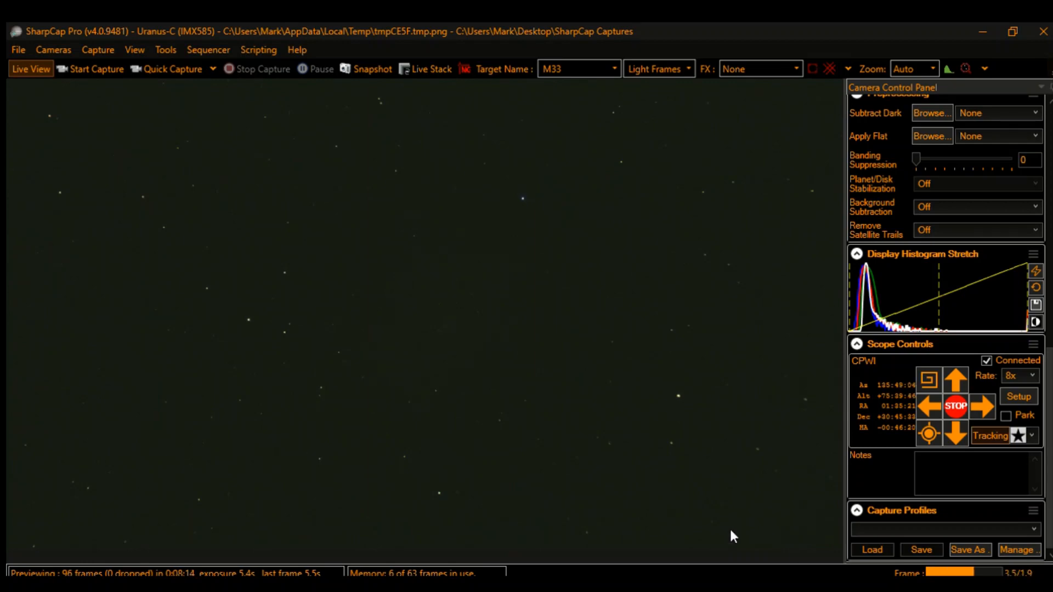
pyautogui.moveTo(512, 275)
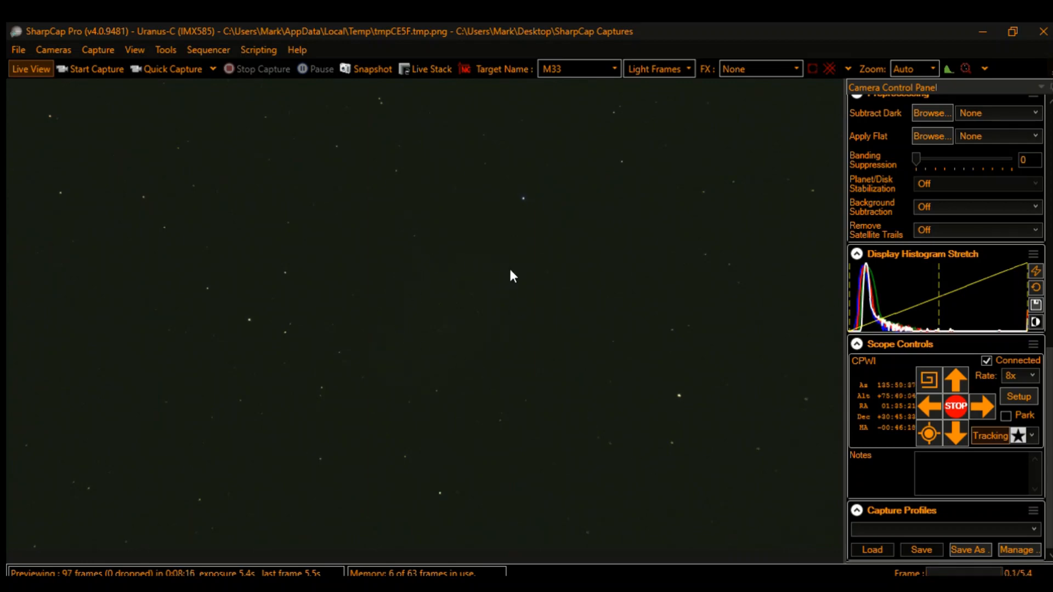
pyautogui.moveTo(396, 267)
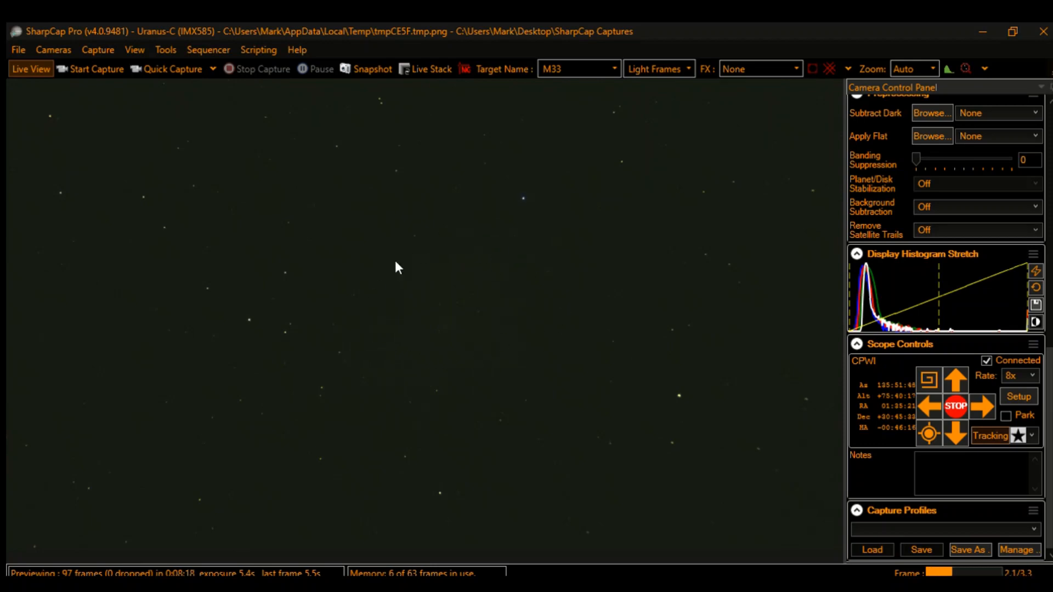
pyautogui.moveTo(570, 276)
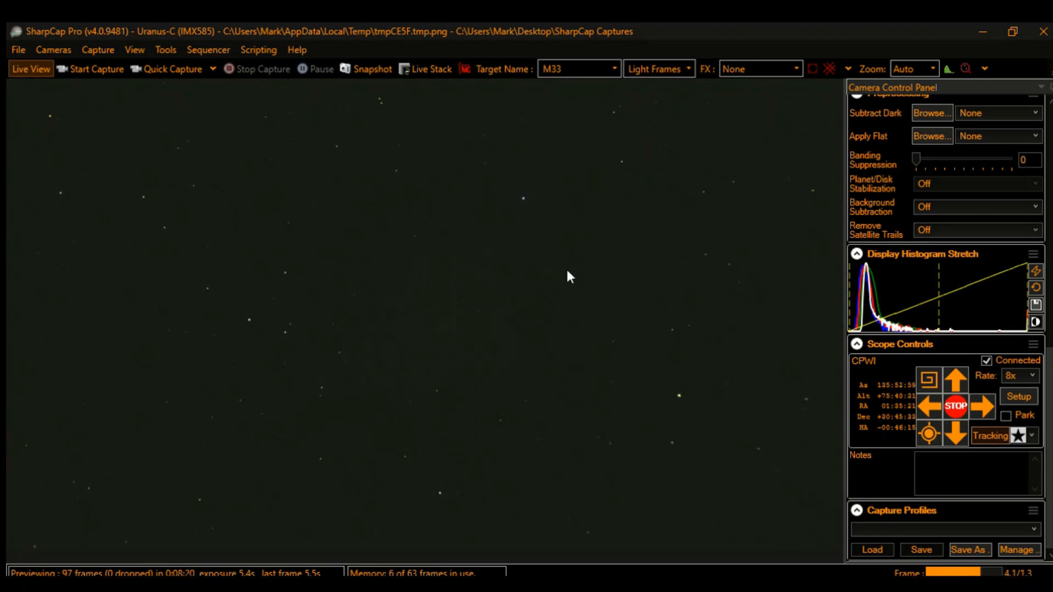
pyautogui.moveTo(600, 321)
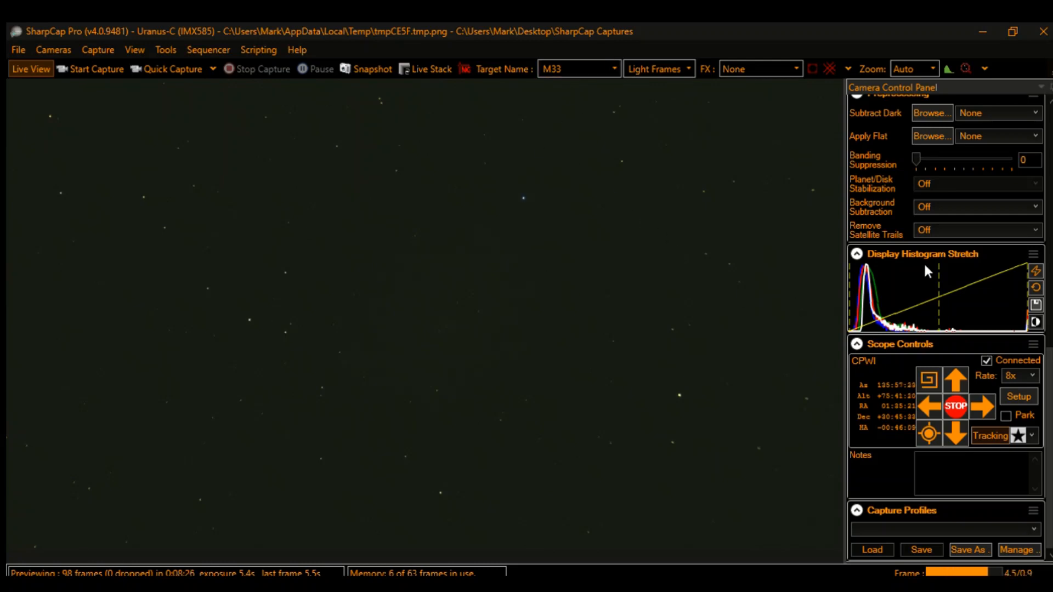
# Step: Start Live Stack on M33, clear the previous stack and dismiss the reset notice
pyautogui.scroll(3)
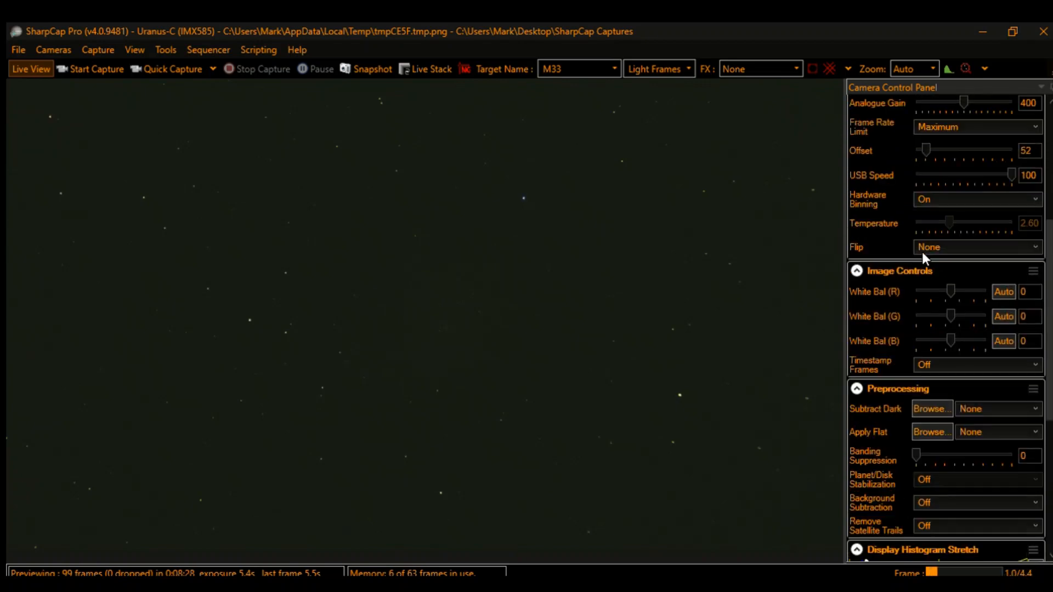
pyautogui.scroll(3)
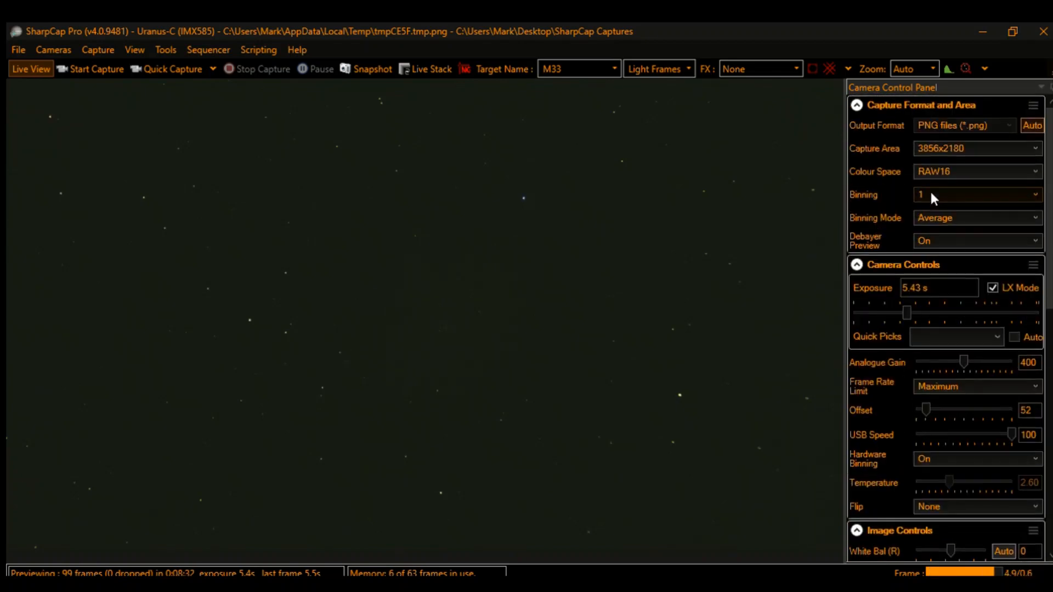
pyautogui.scroll(-3)
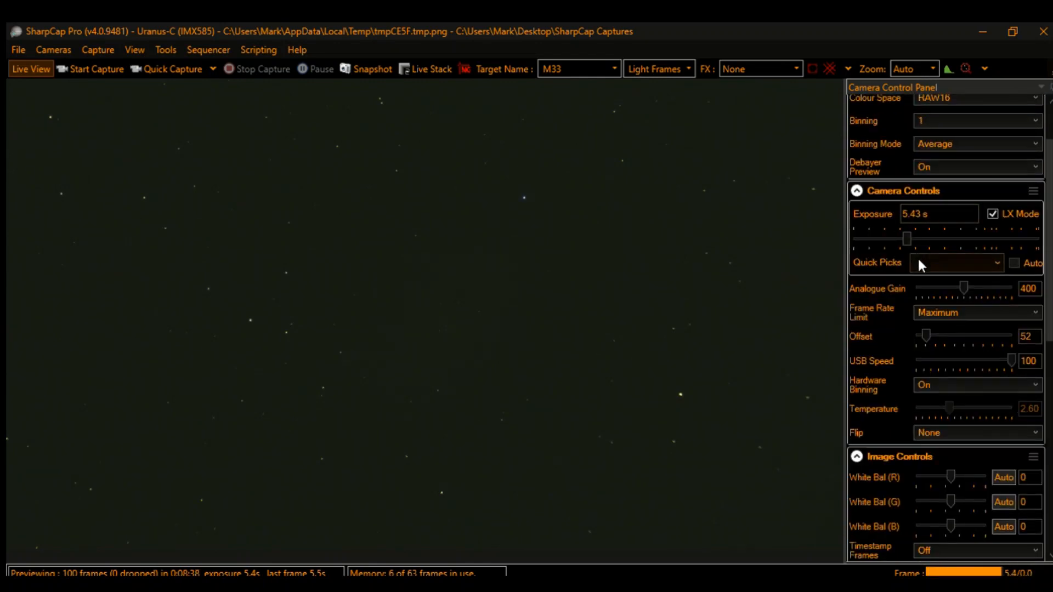
pyautogui.moveTo(1004, 289)
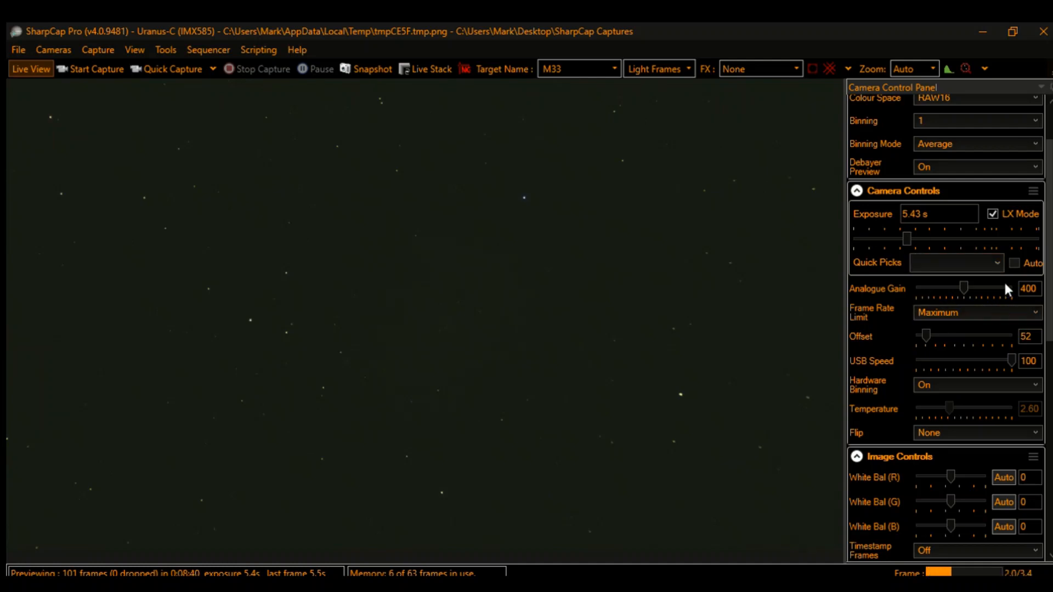
pyautogui.moveTo(806, 316)
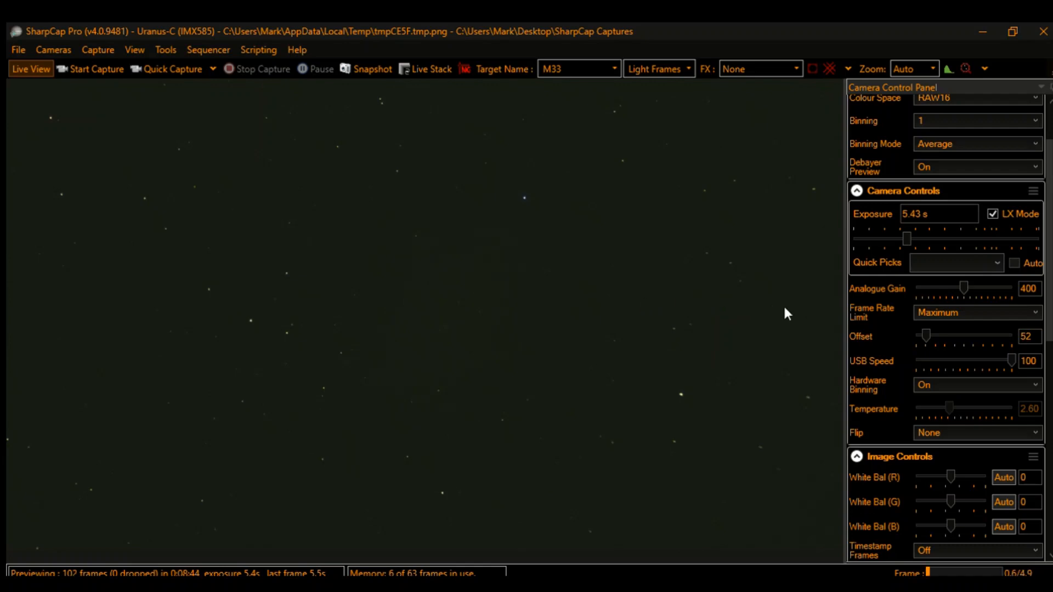
pyautogui.scroll(-3)
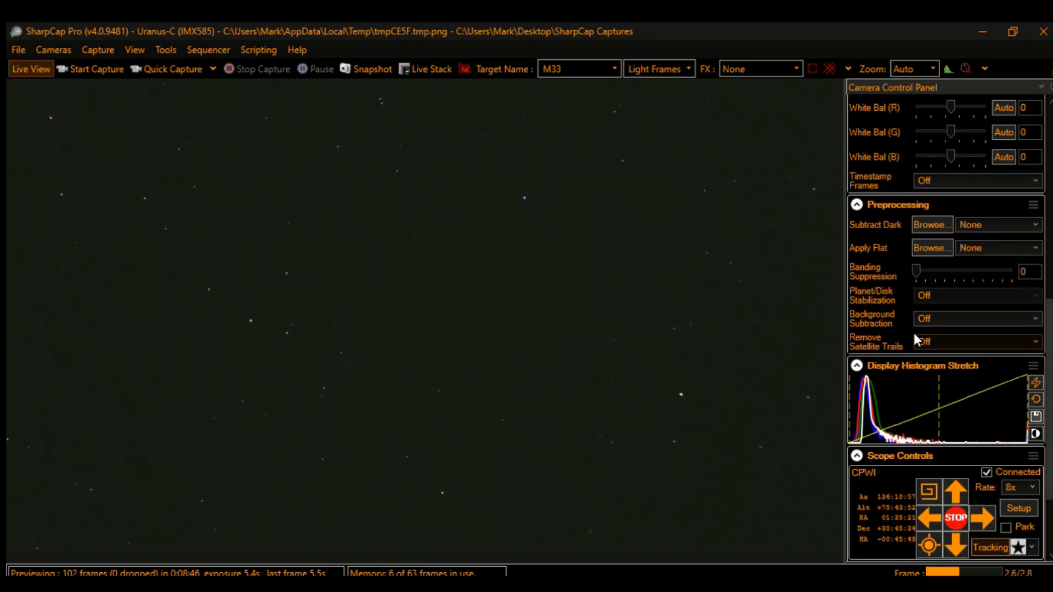
pyautogui.scroll(-3)
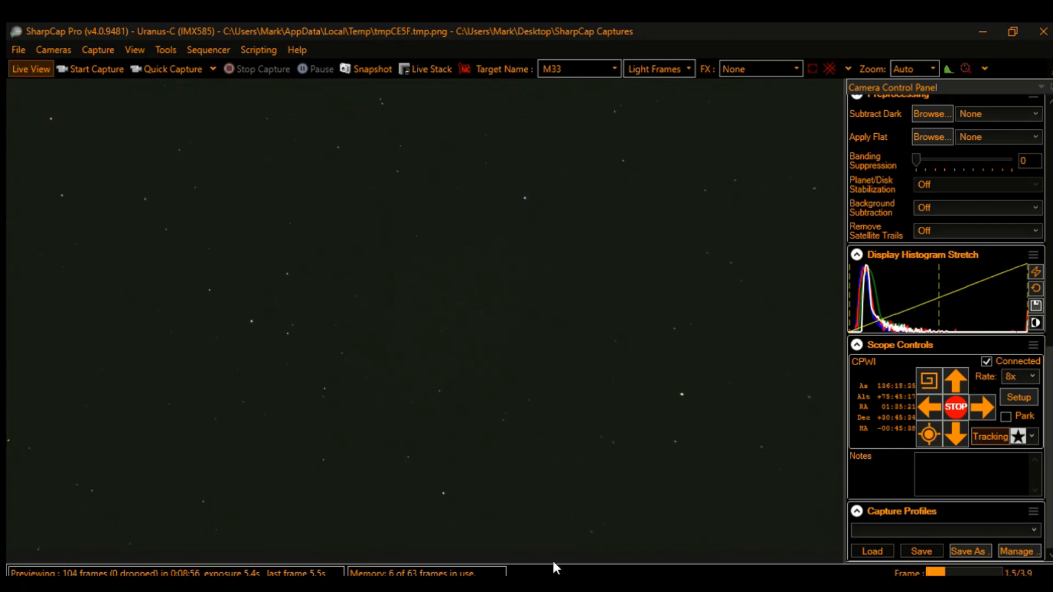
pyautogui.moveTo(604, 341)
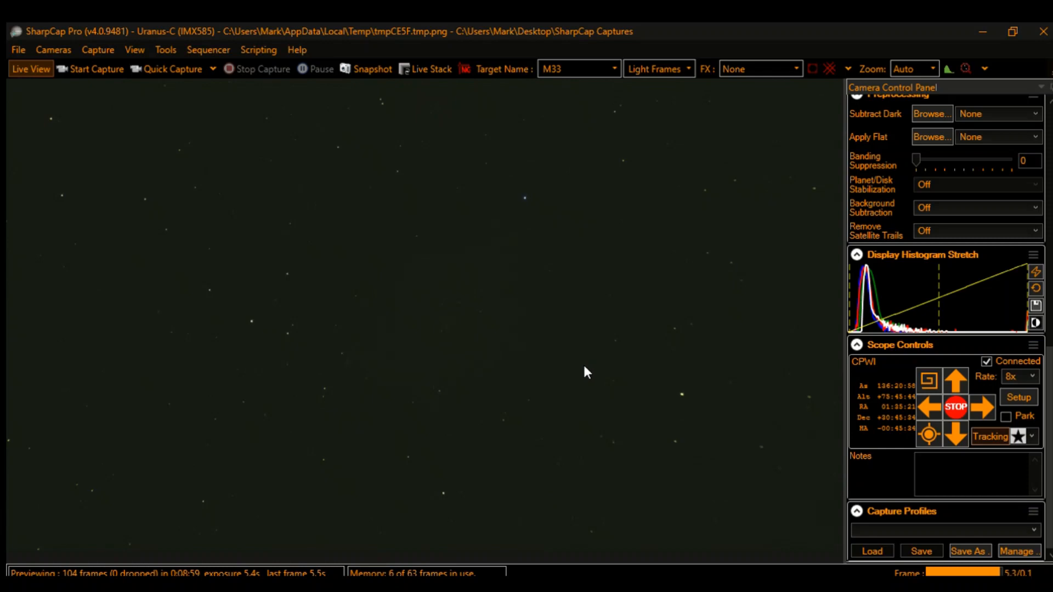
pyautogui.moveTo(545, 304)
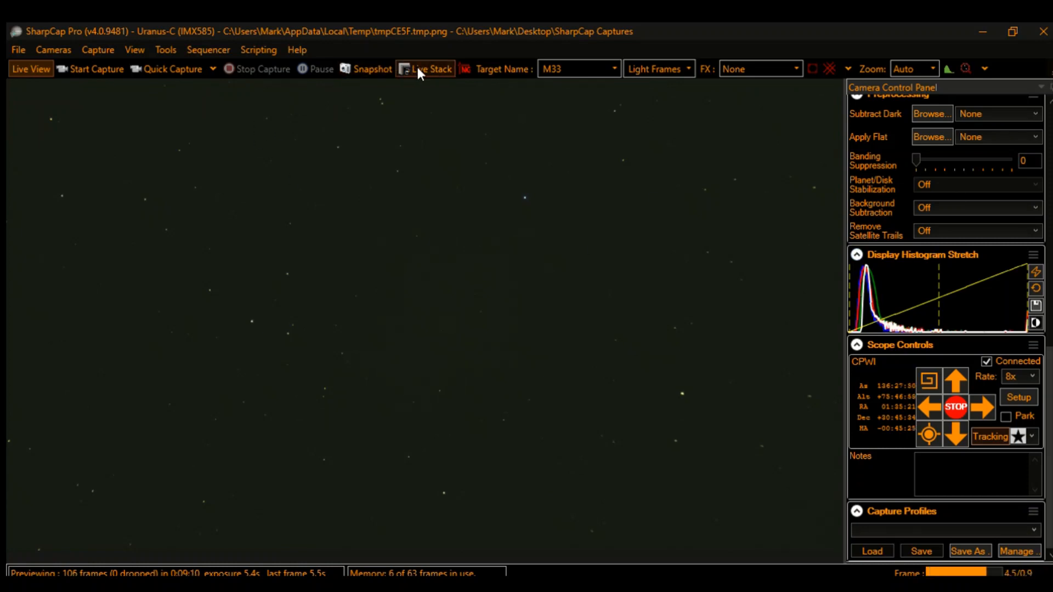
pyautogui.click(427, 68)
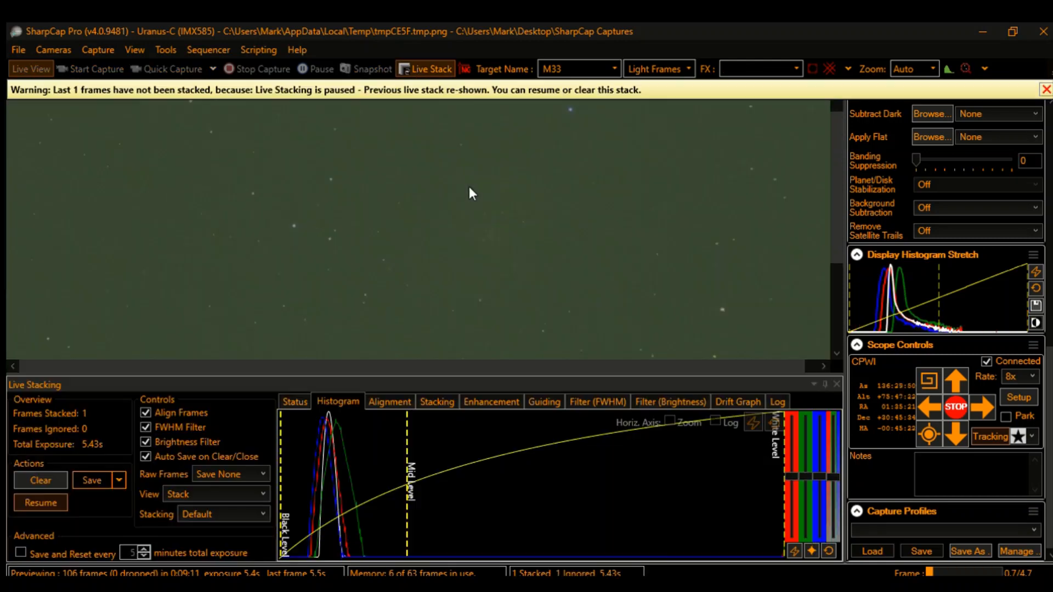
pyautogui.click(40, 480)
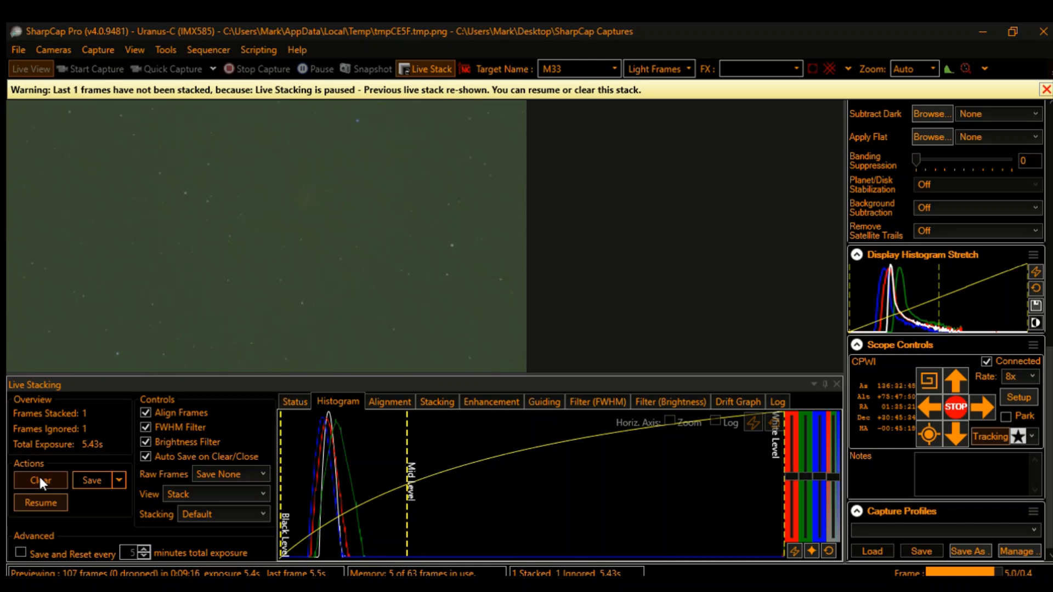
pyautogui.click(40, 481)
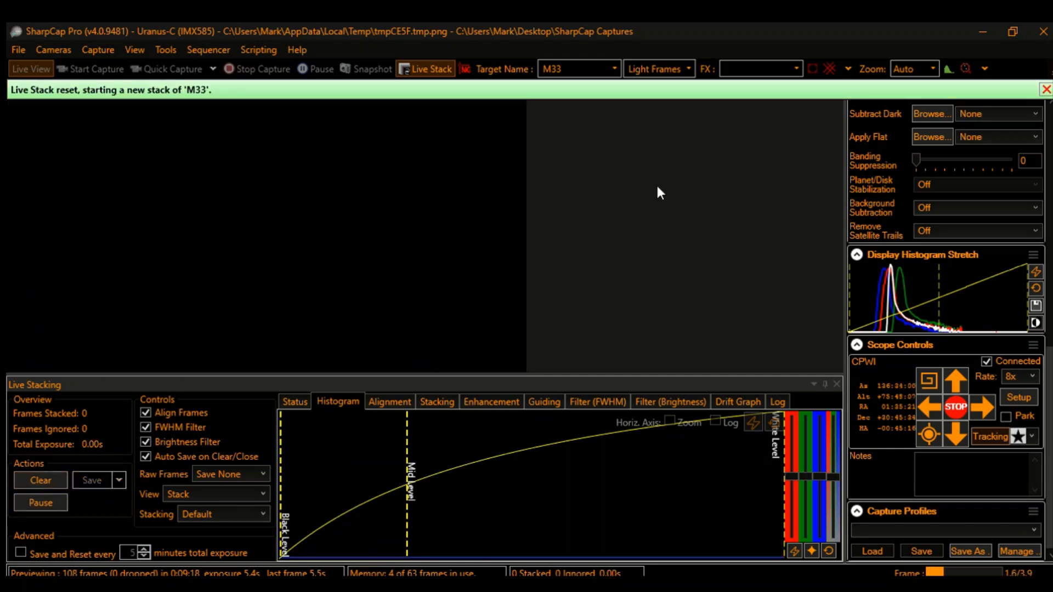
pyautogui.moveTo(1018, 96)
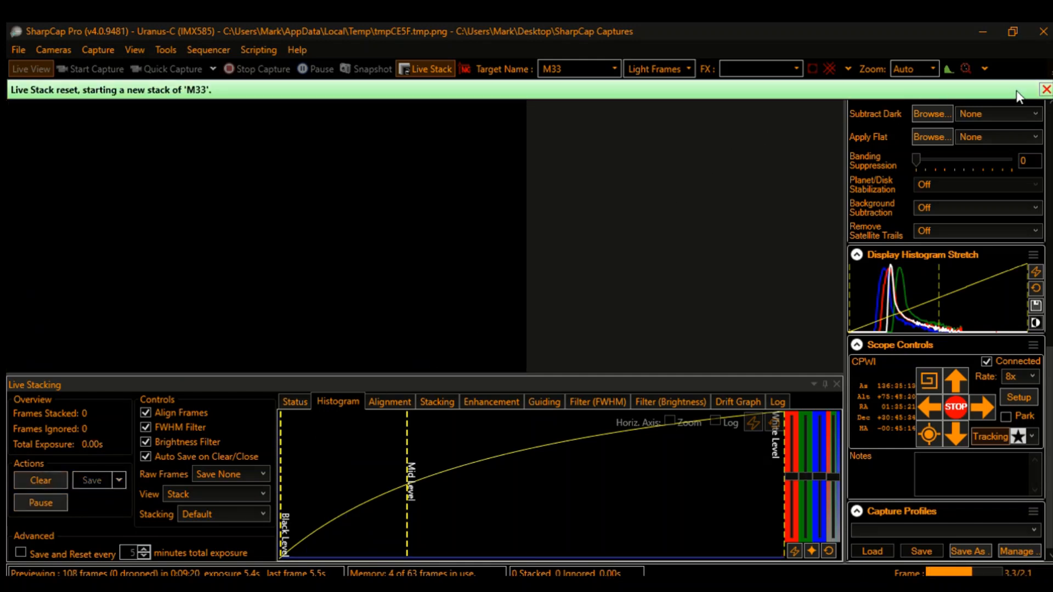
pyautogui.click(1045, 88)
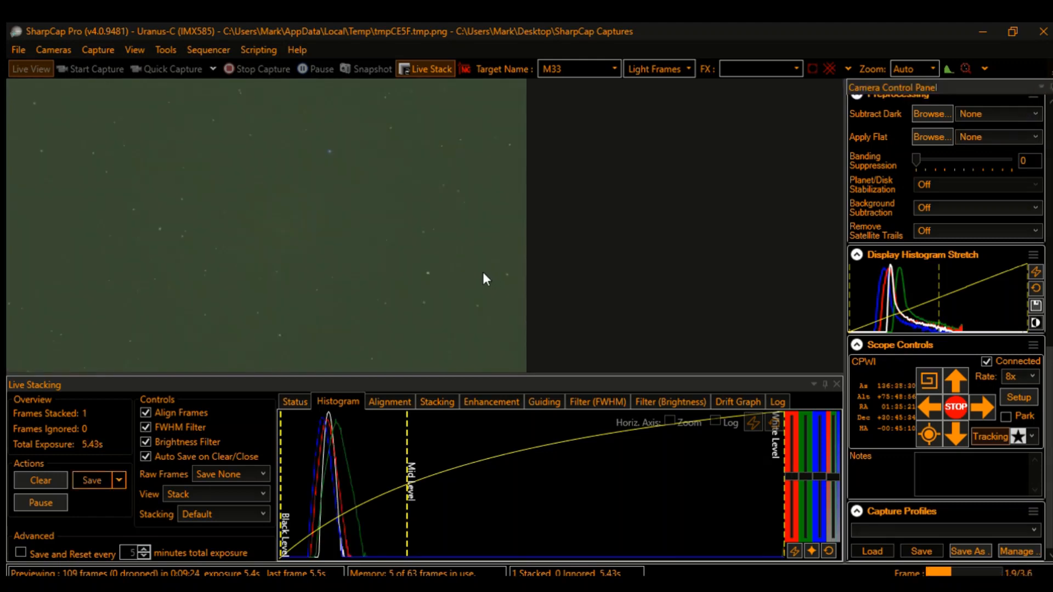
pyautogui.moveTo(292, 495)
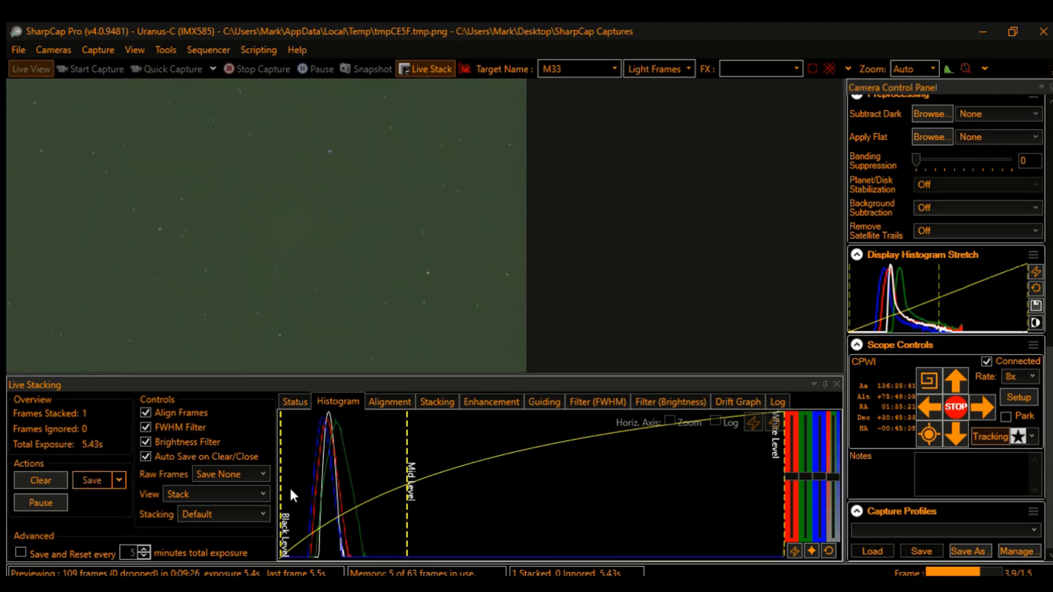
pyautogui.moveTo(282, 477)
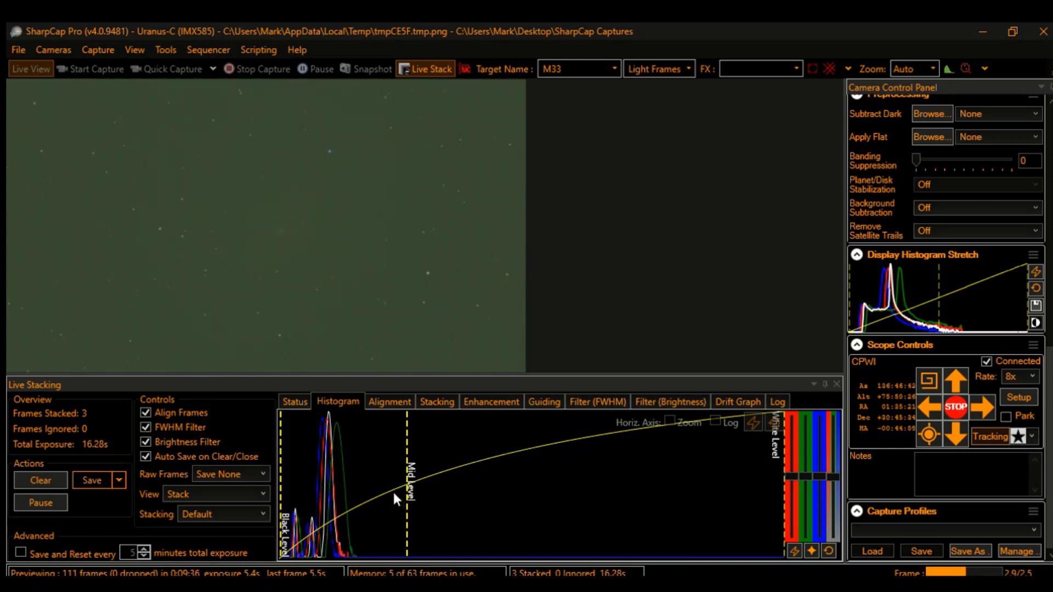
pyautogui.moveTo(617, 545)
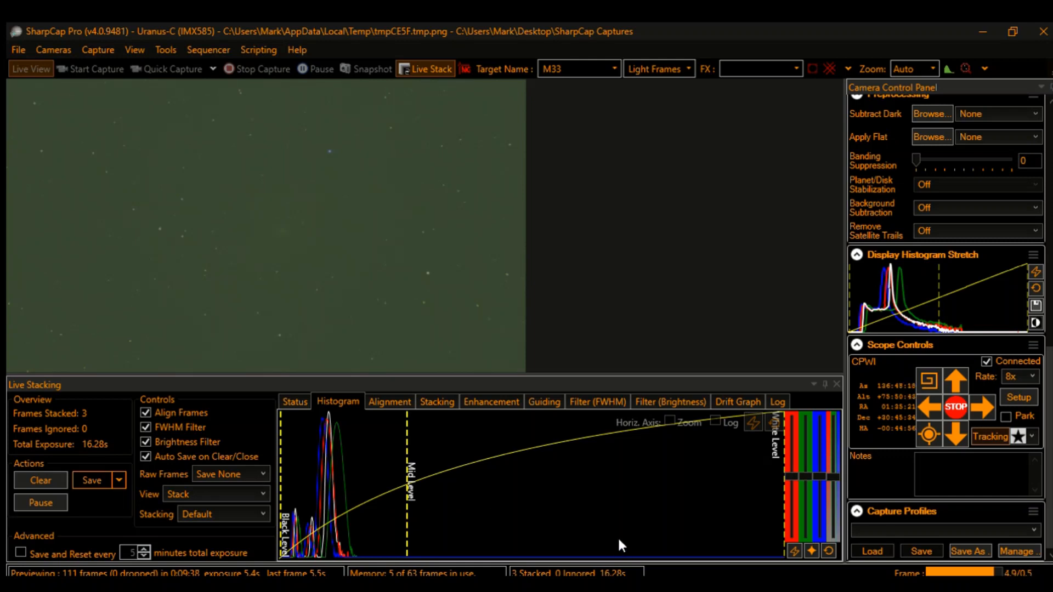
pyautogui.moveTo(401, 254)
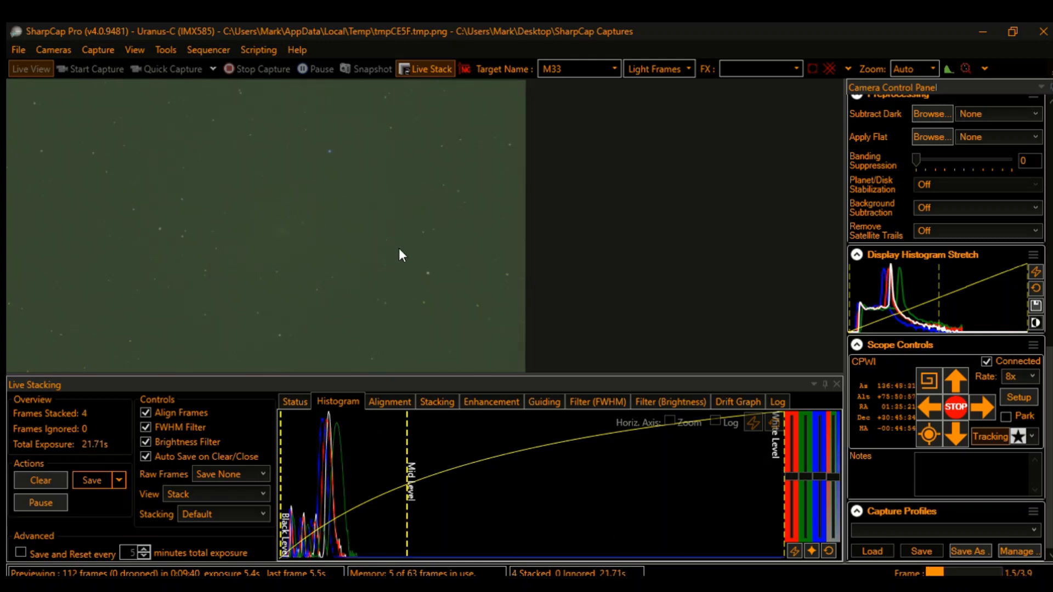
pyautogui.moveTo(318, 223)
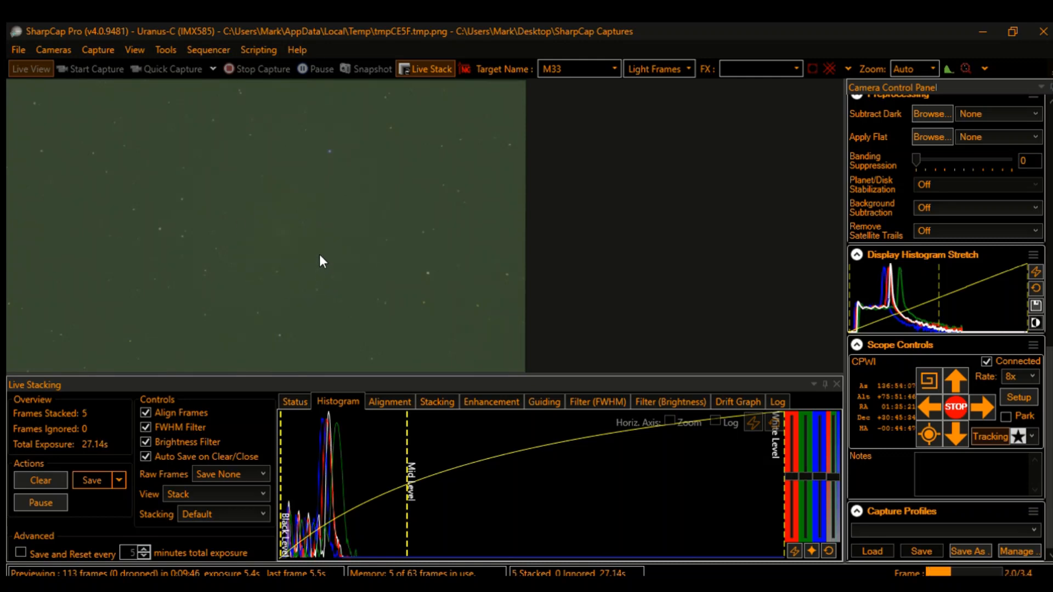
pyautogui.moveTo(299, 272)
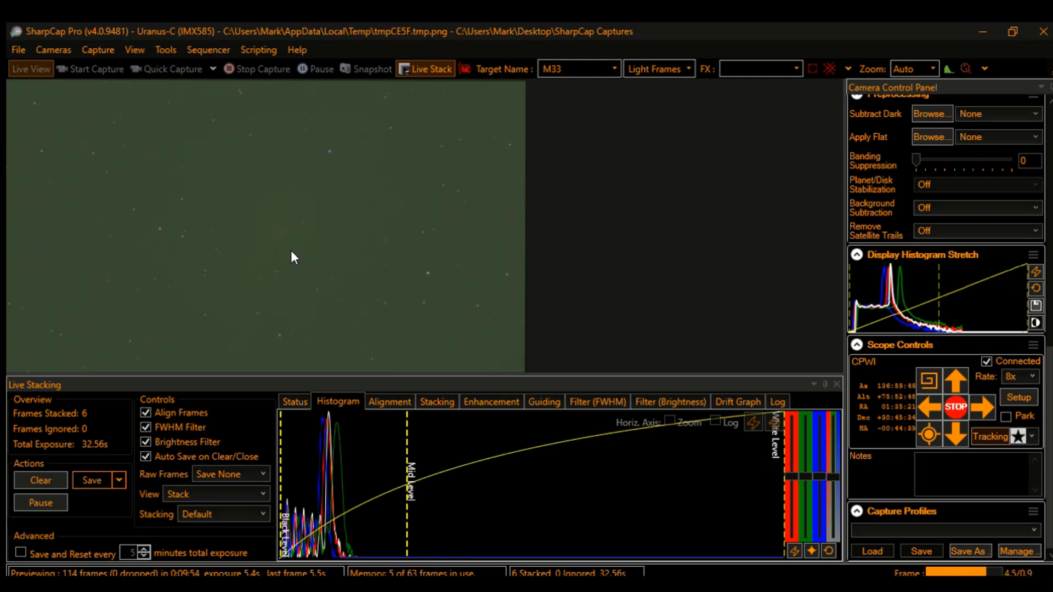
pyautogui.moveTo(354, 442)
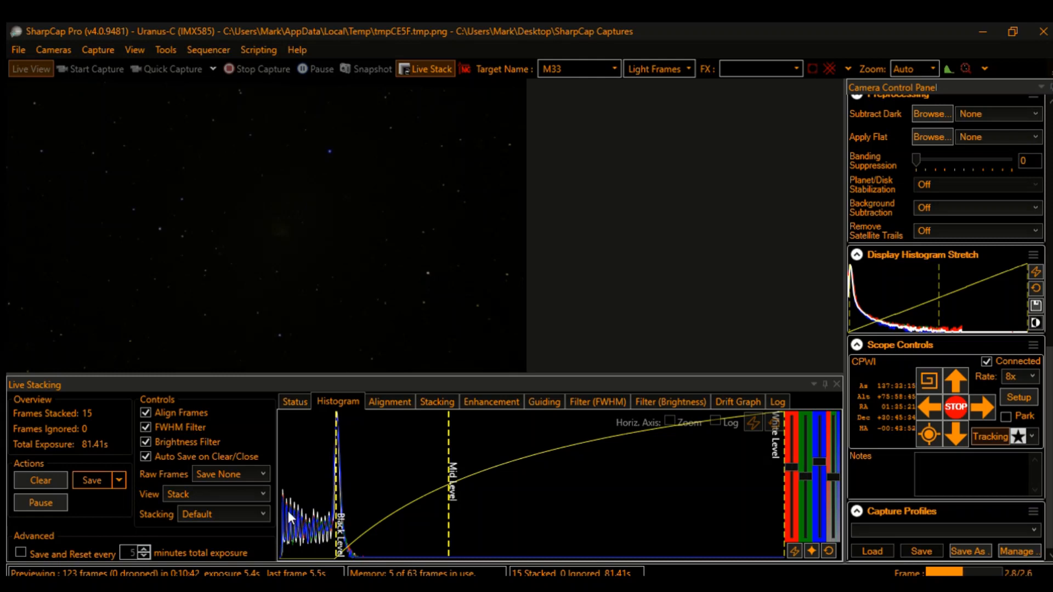
pyautogui.moveTo(460, 465)
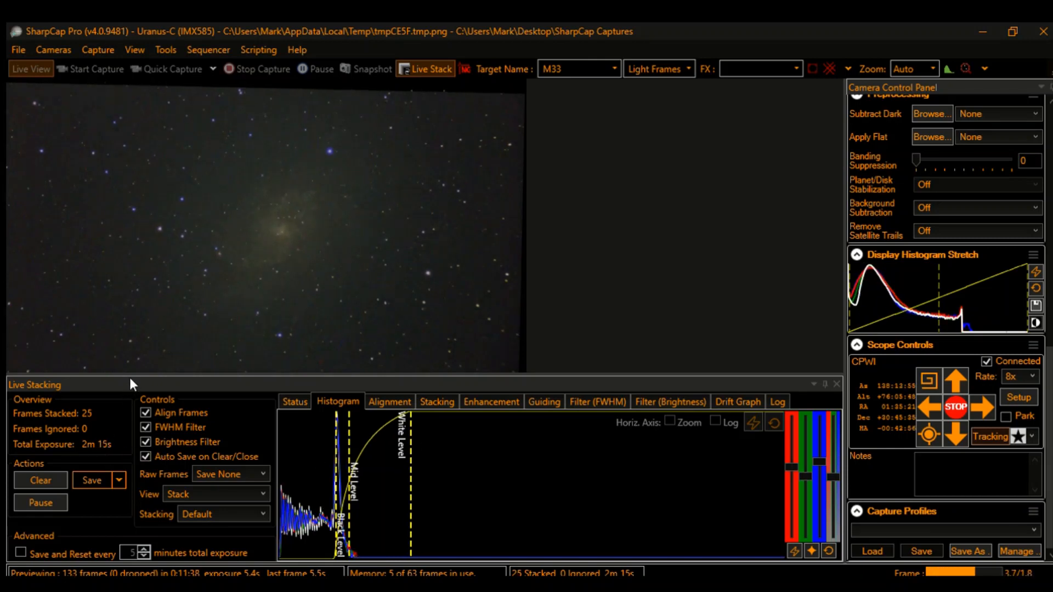
pyautogui.moveTo(405, 389)
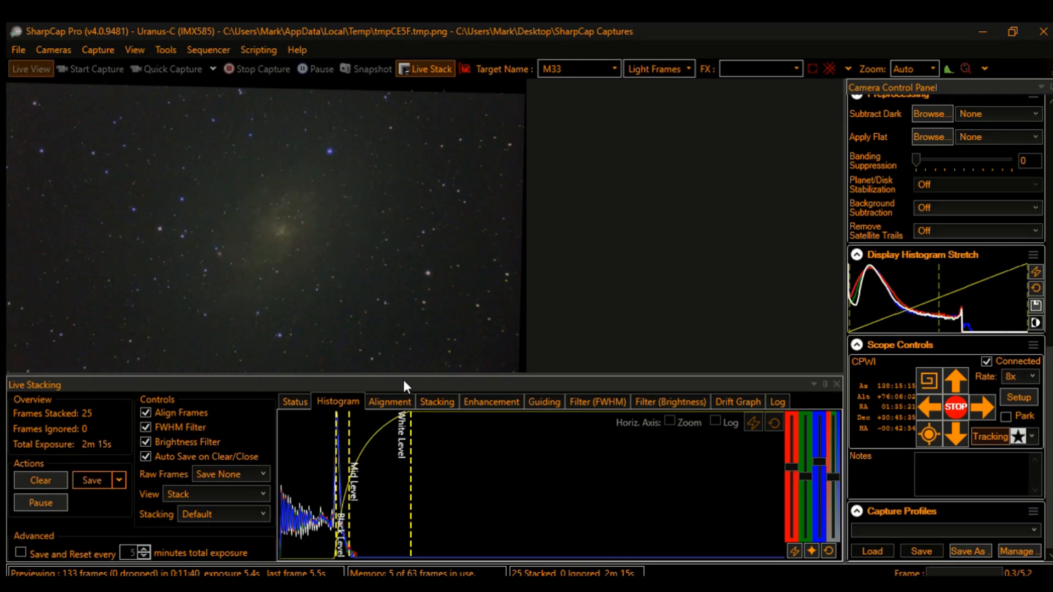
pyautogui.moveTo(318, 254)
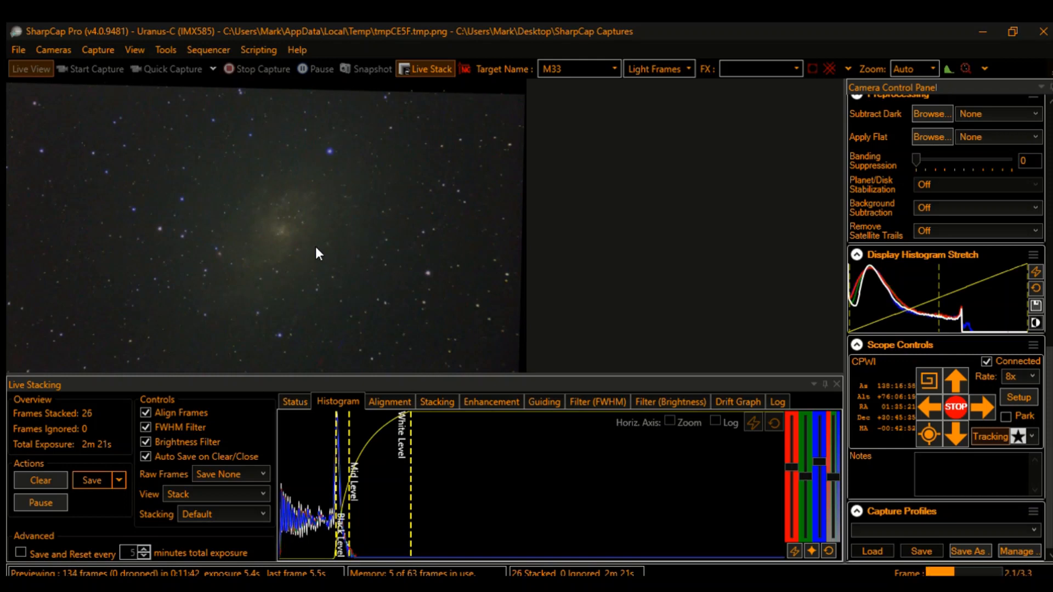
pyautogui.moveTo(342, 240)
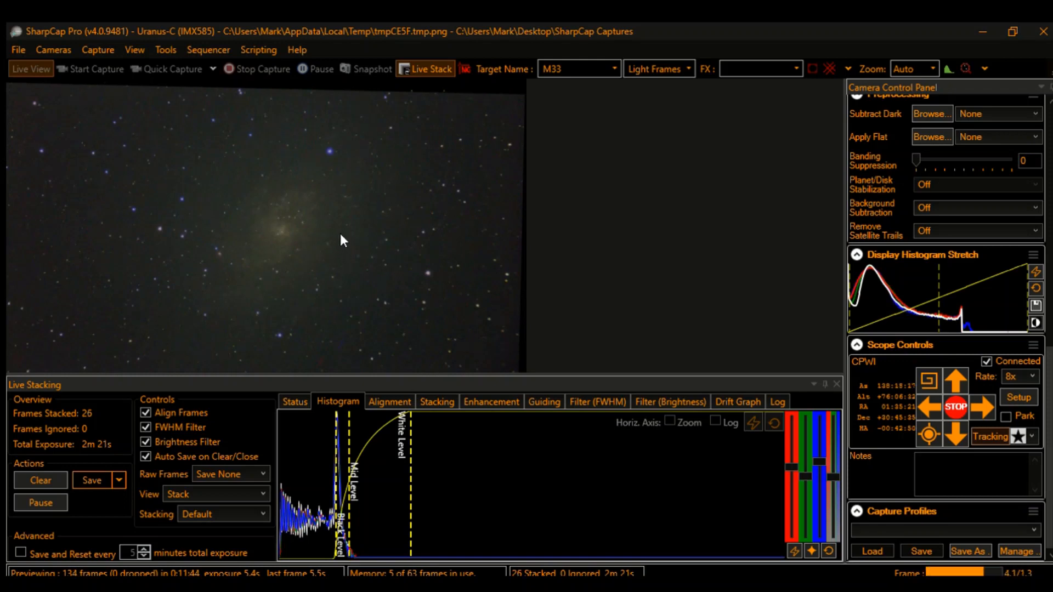
pyautogui.moveTo(337, 266)
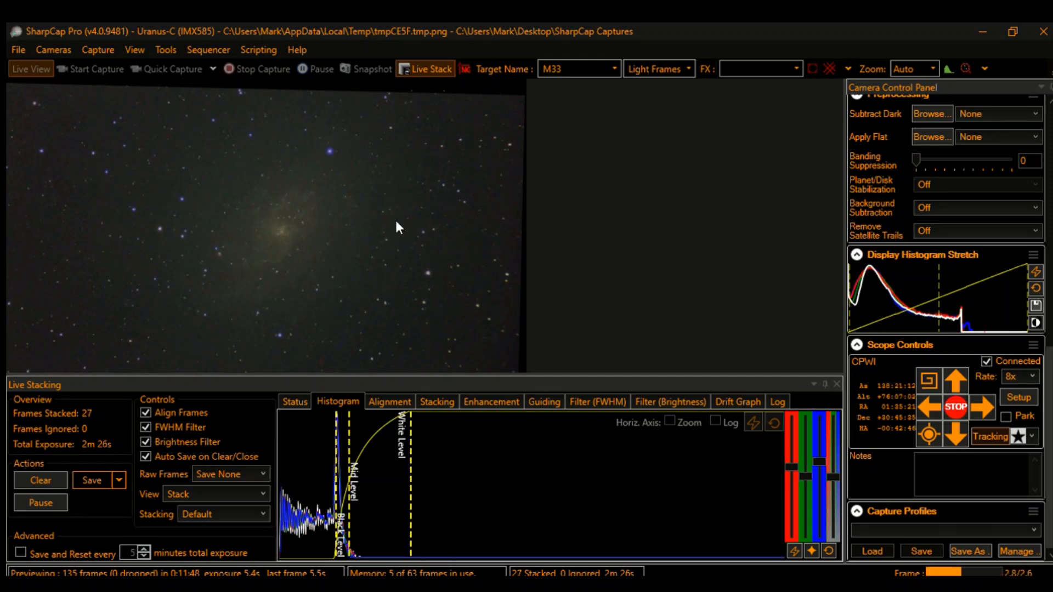
pyautogui.moveTo(384, 255)
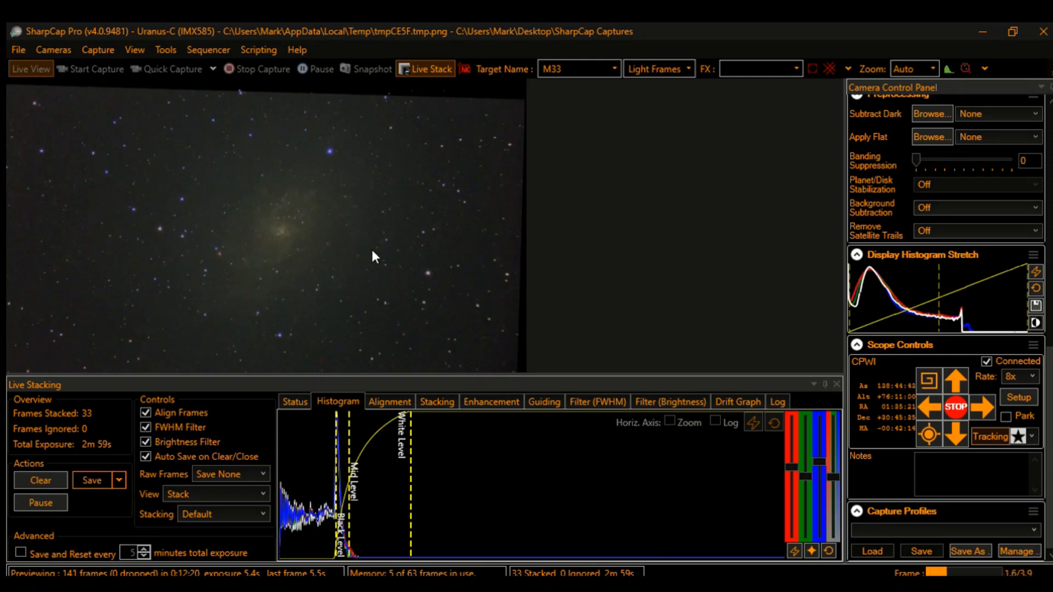
pyautogui.moveTo(440, 265)
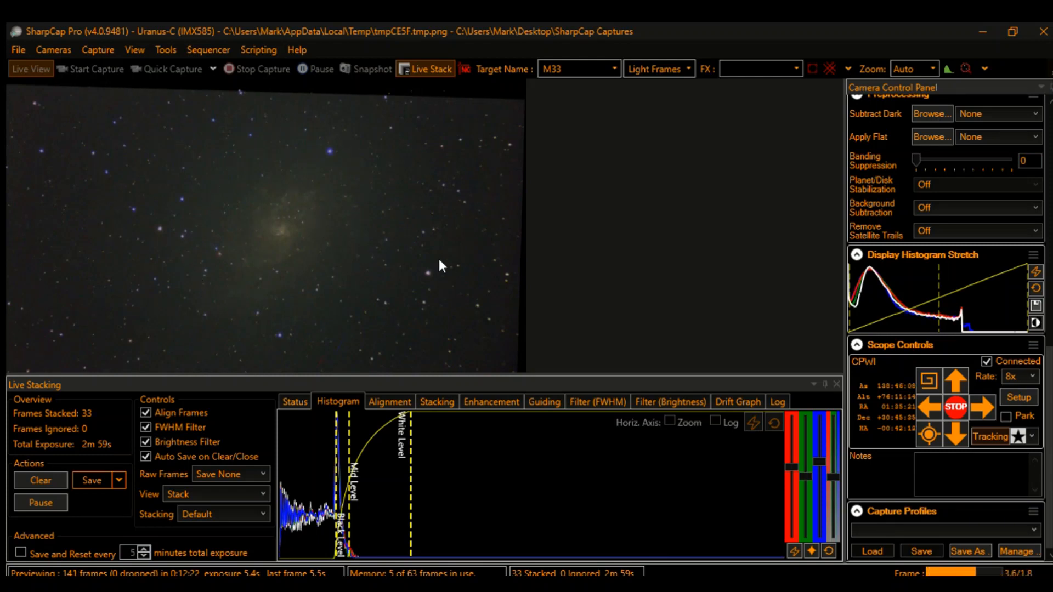
pyautogui.moveTo(411, 288)
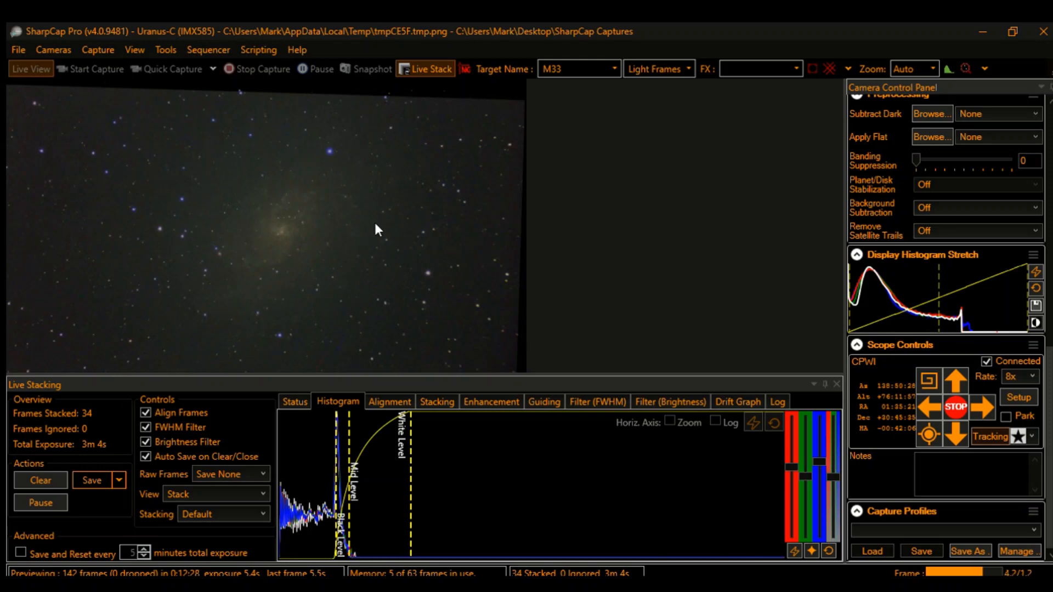
pyautogui.moveTo(358, 244)
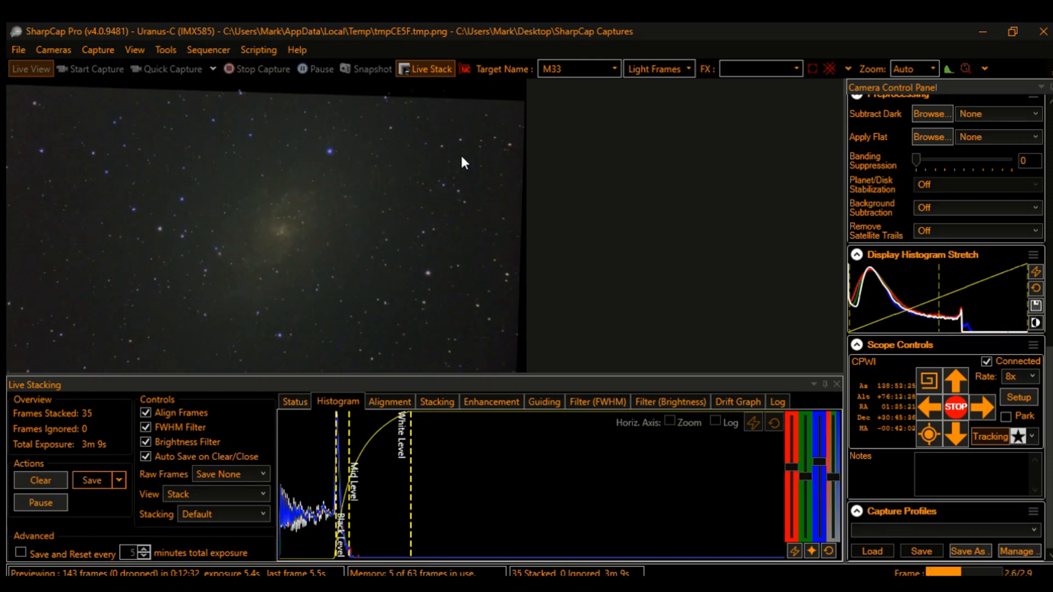
pyautogui.moveTo(517, 148)
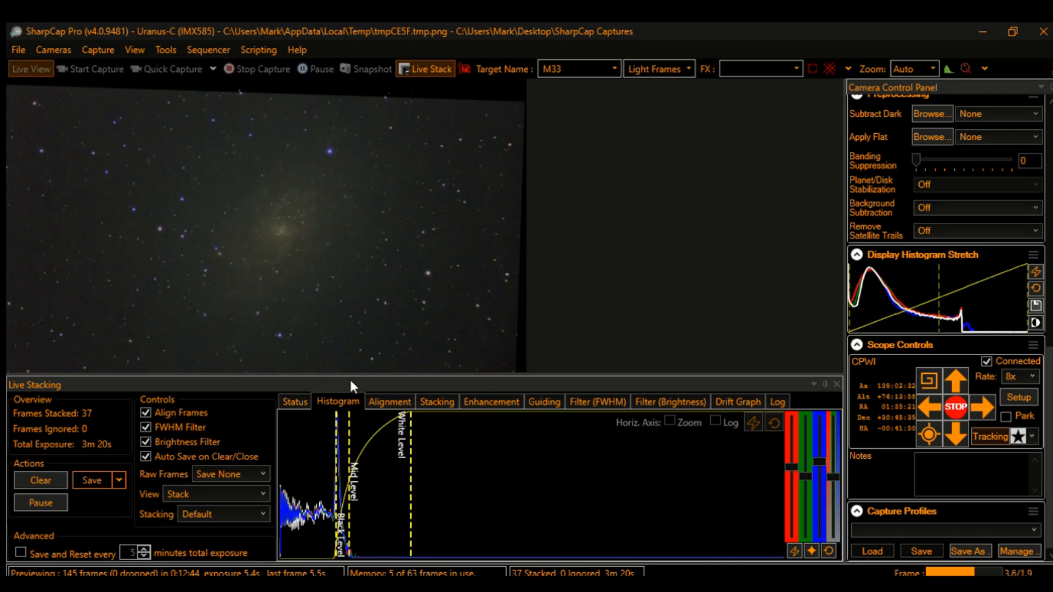
pyautogui.moveTo(328, 264)
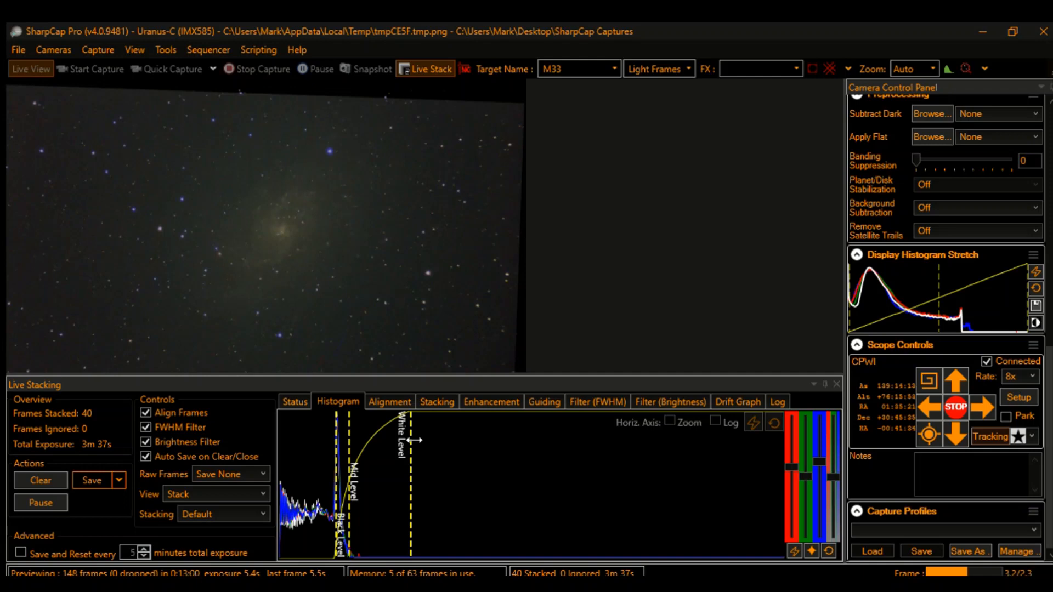
pyautogui.moveTo(586, 471)
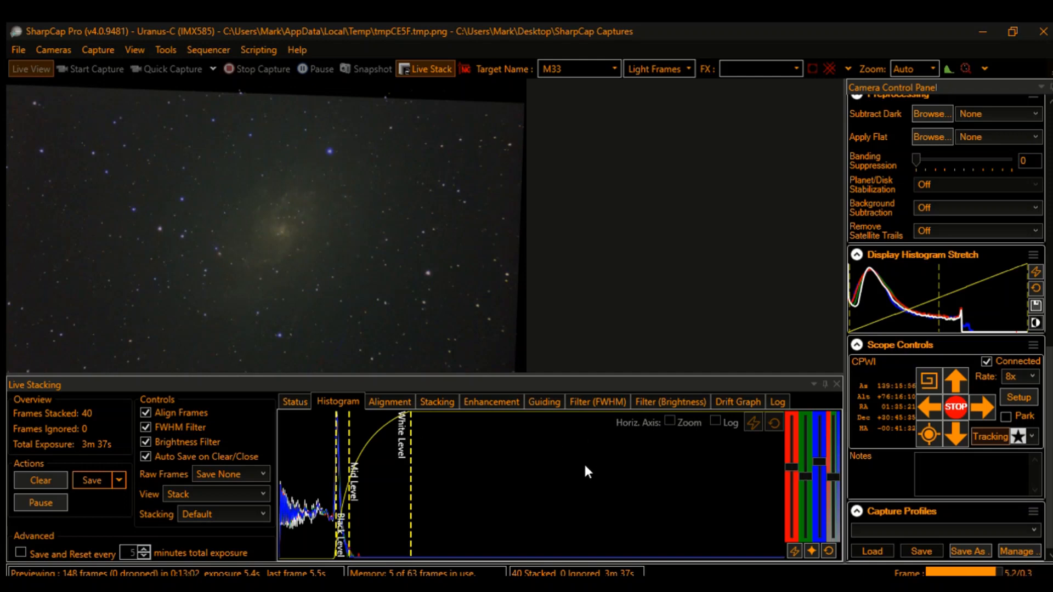
pyautogui.moveTo(794, 270)
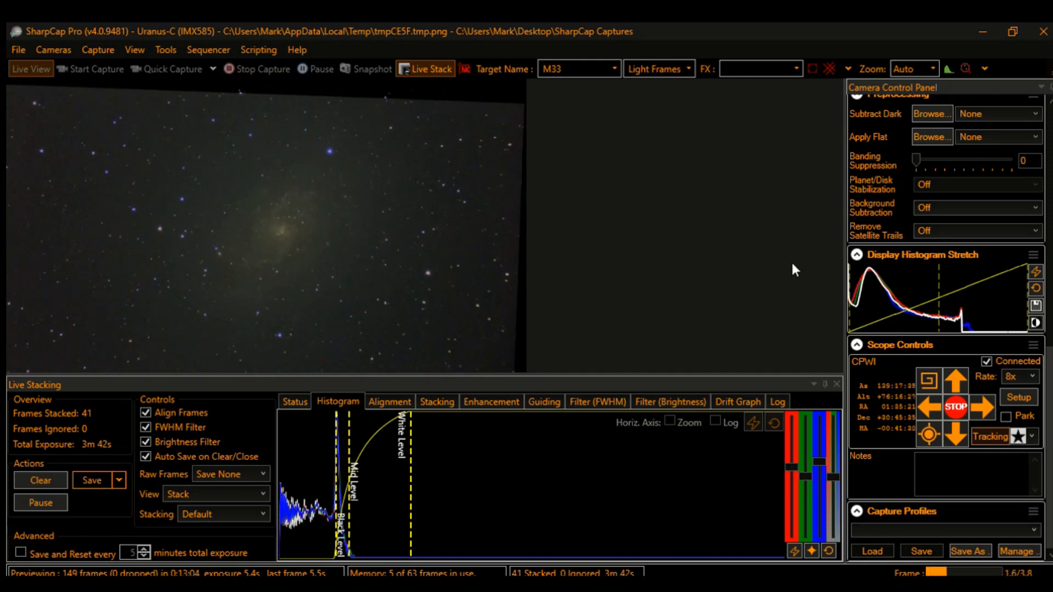
pyautogui.moveTo(363, 208)
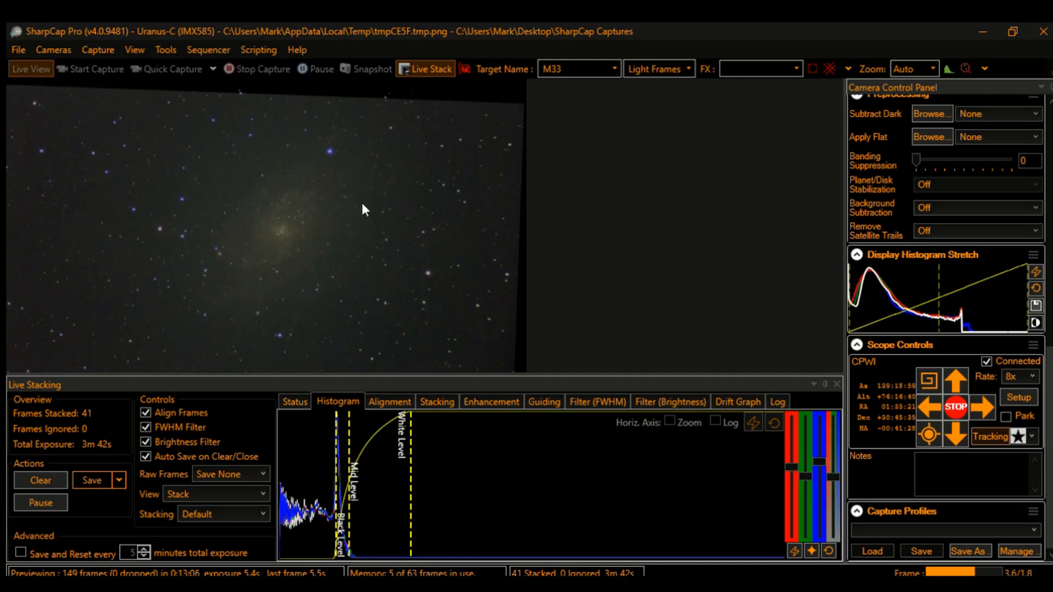
pyautogui.moveTo(333, 235)
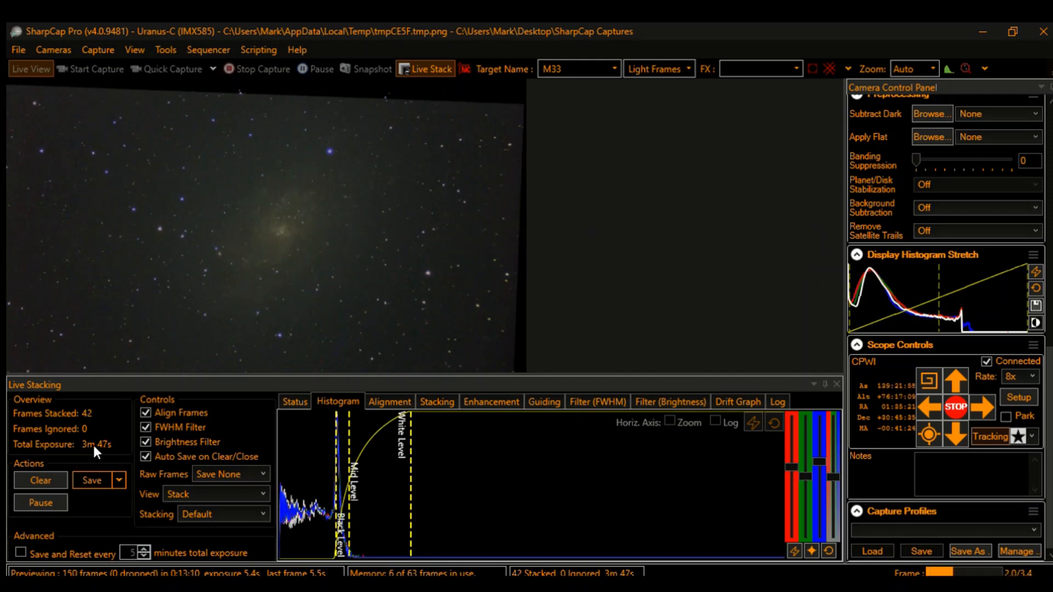
pyautogui.moveTo(471, 208)
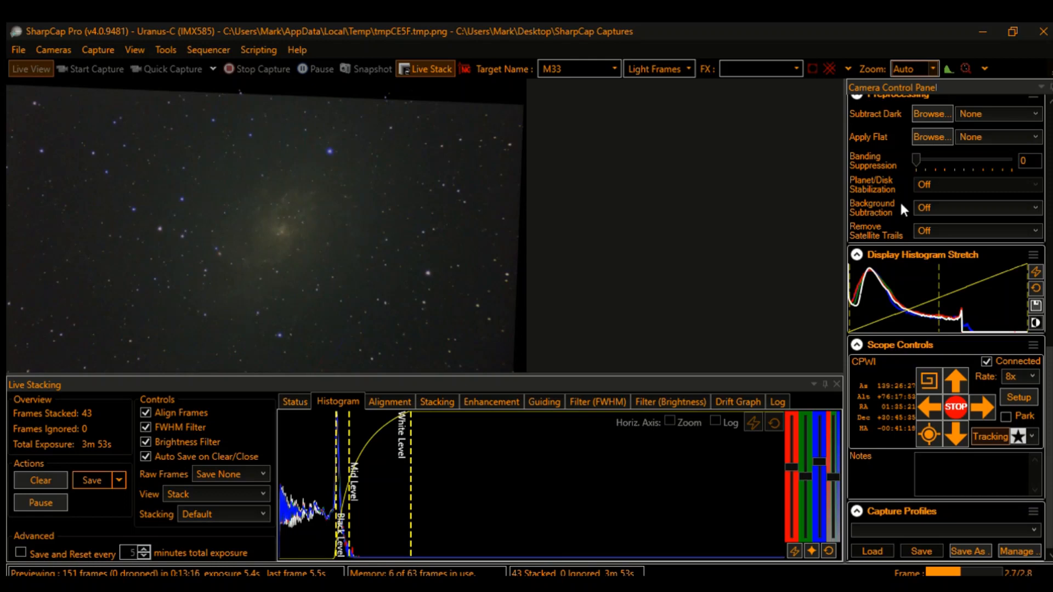
# Step: Magnify the stacked M33 image to 200% to inspect individual star shapes
pyautogui.click(908, 68)
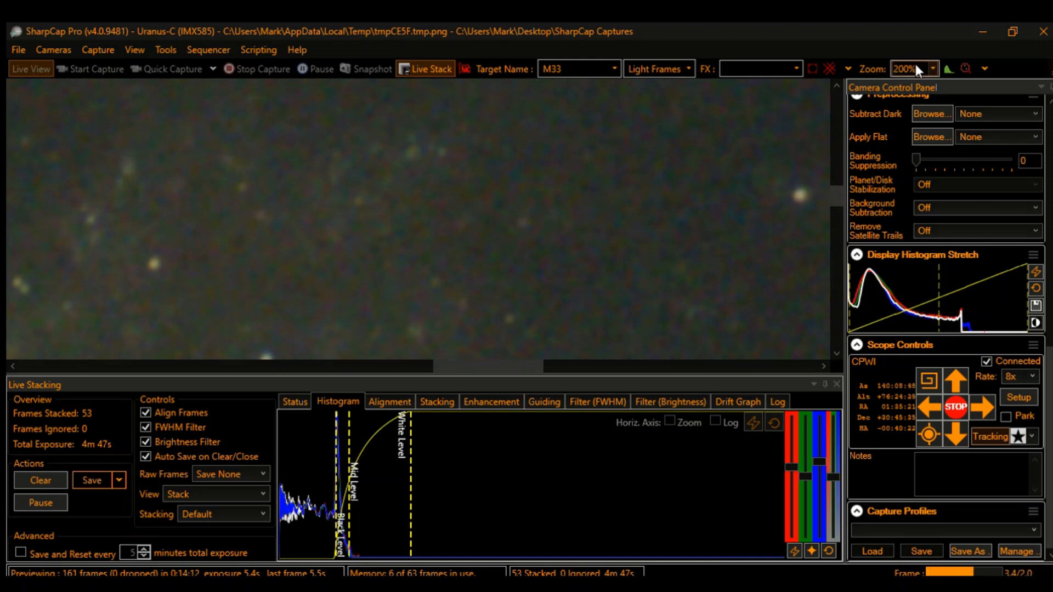
pyautogui.tripleClick(910, 68)
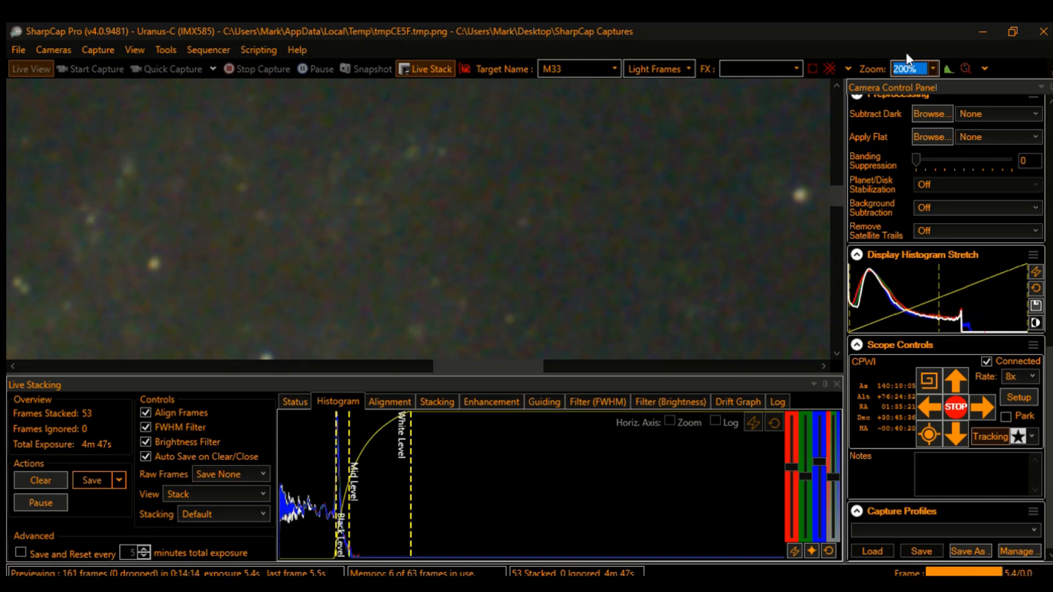
# Step: Set zoom back to Auto so the whole M33 field fits the window
pyautogui.click(911, 68)
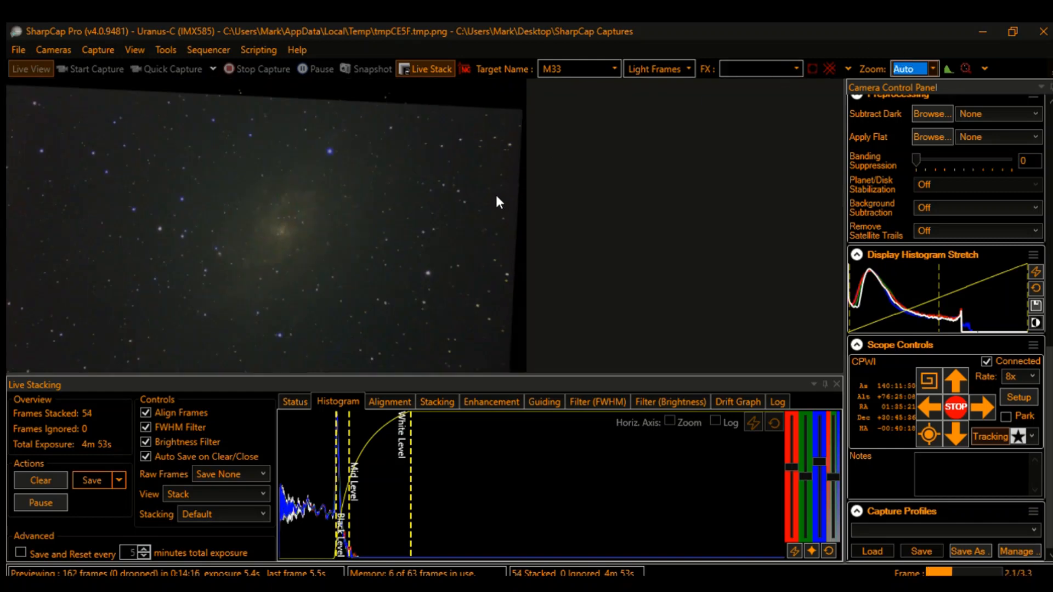
pyautogui.moveTo(324, 225)
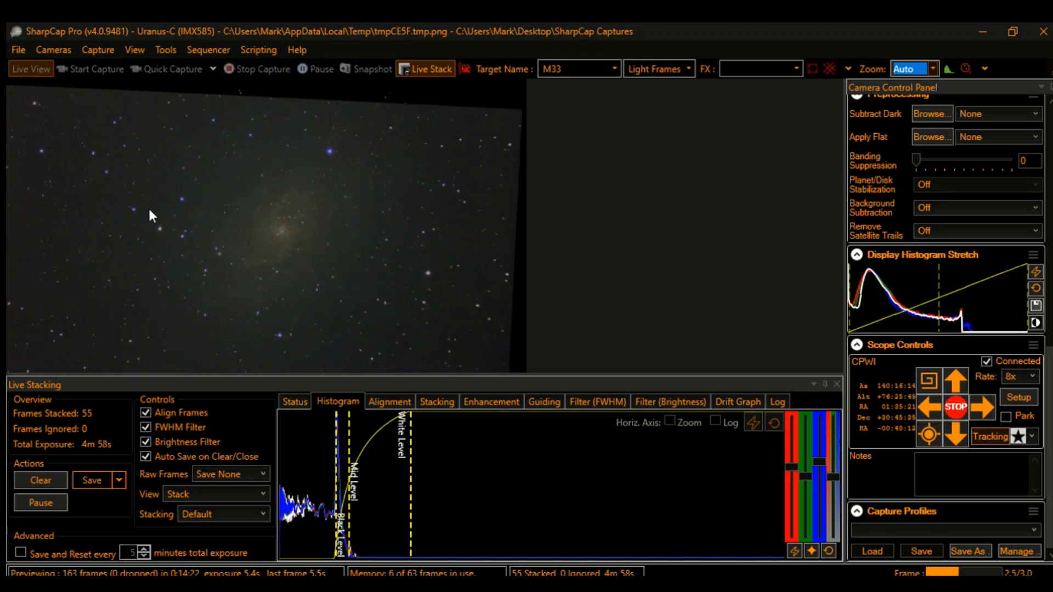
pyautogui.moveTo(53, 467)
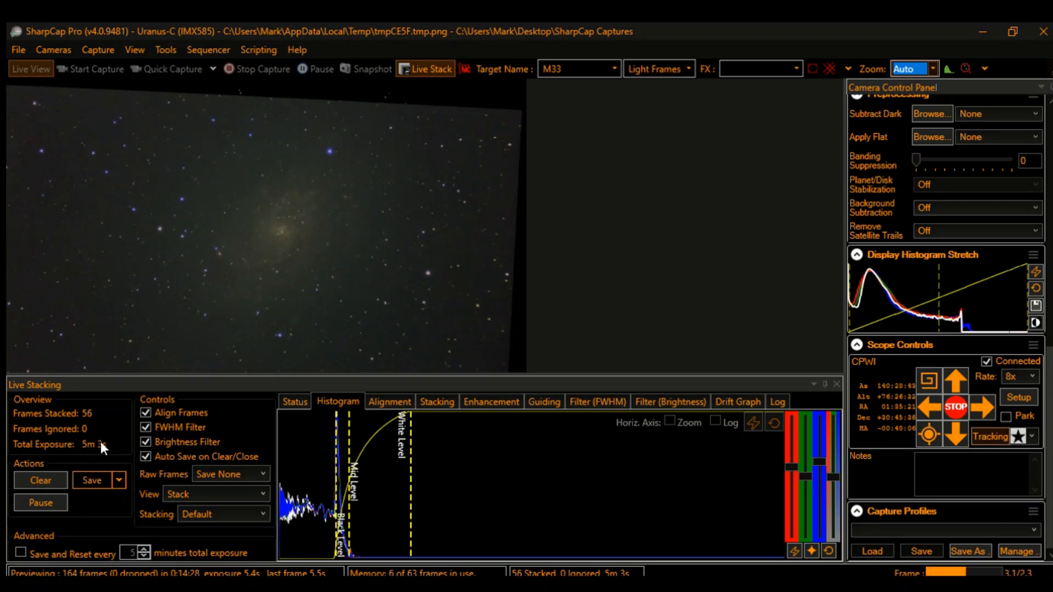
pyautogui.moveTo(326, 216)
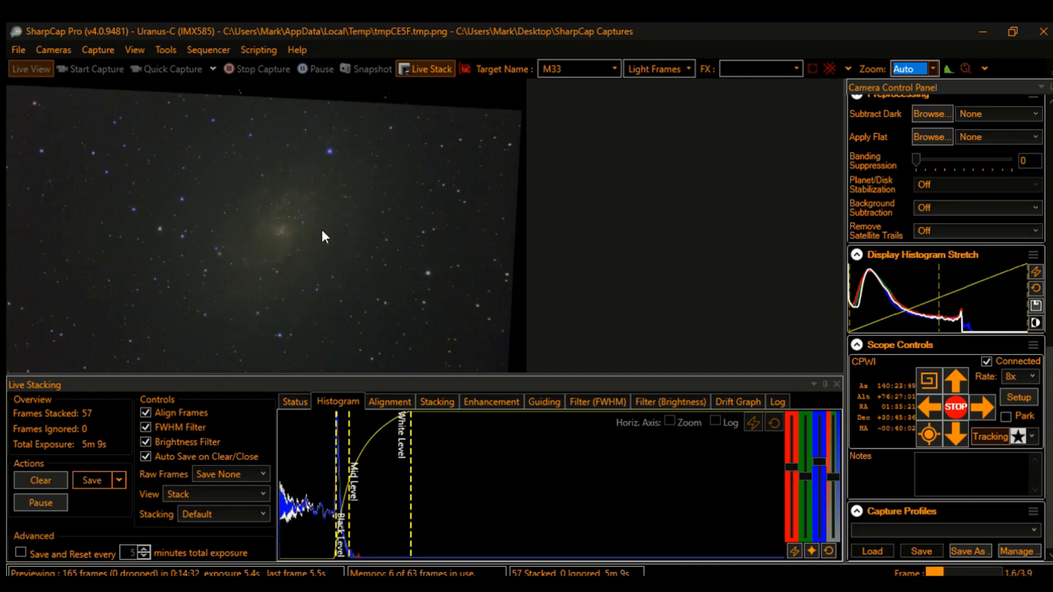
pyautogui.moveTo(283, 252)
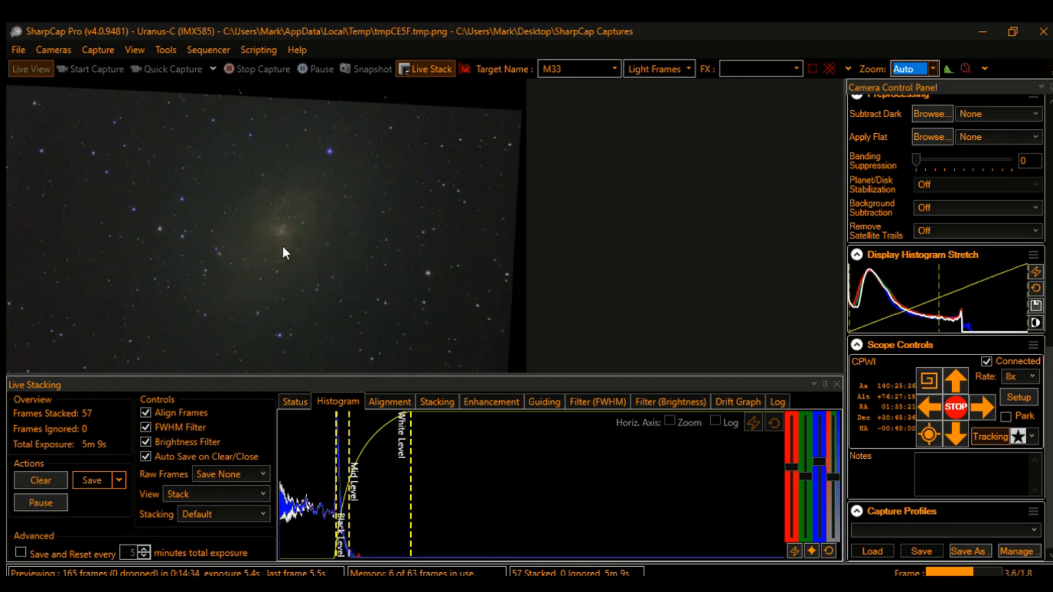
pyautogui.moveTo(297, 295)
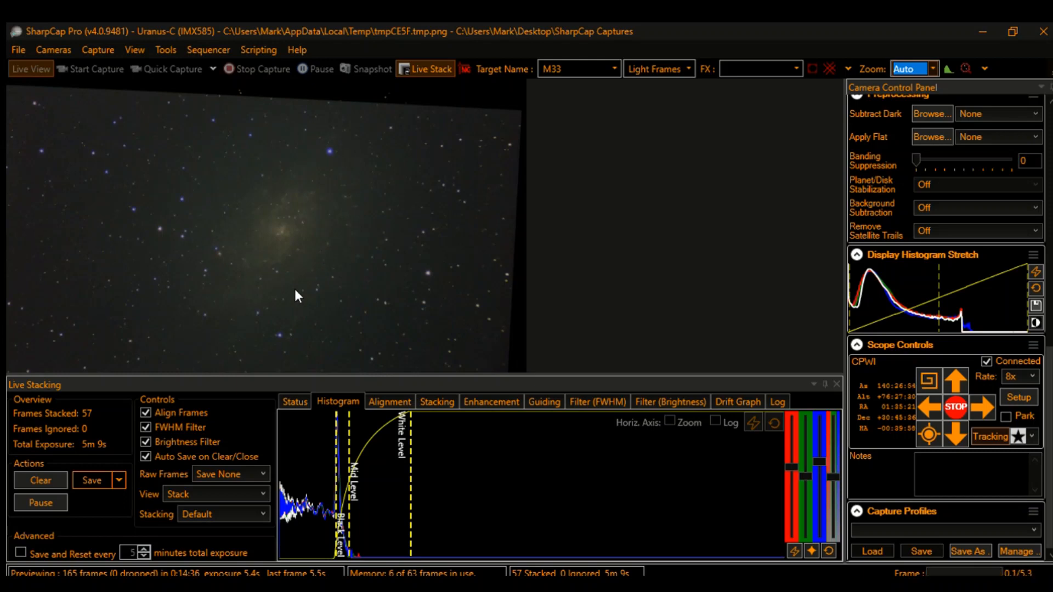
pyautogui.moveTo(354, 284)
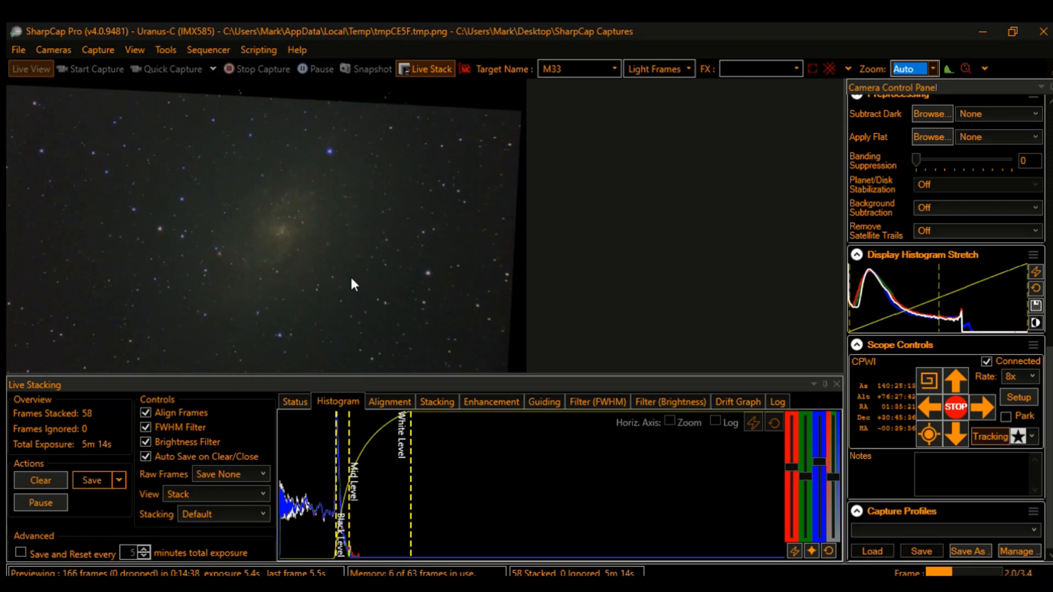
pyautogui.moveTo(262, 302)
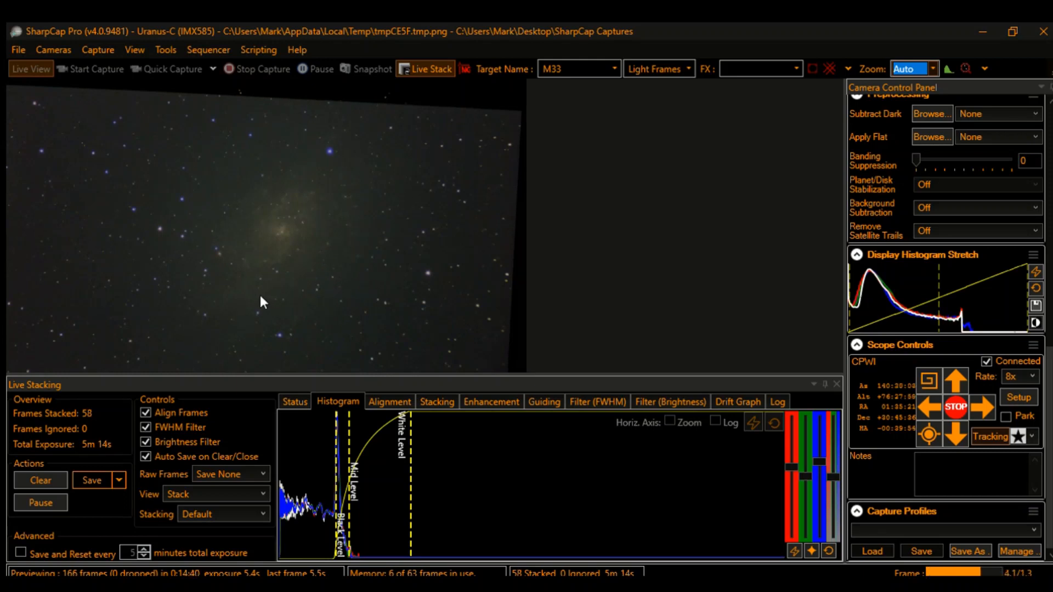
pyautogui.moveTo(294, 265)
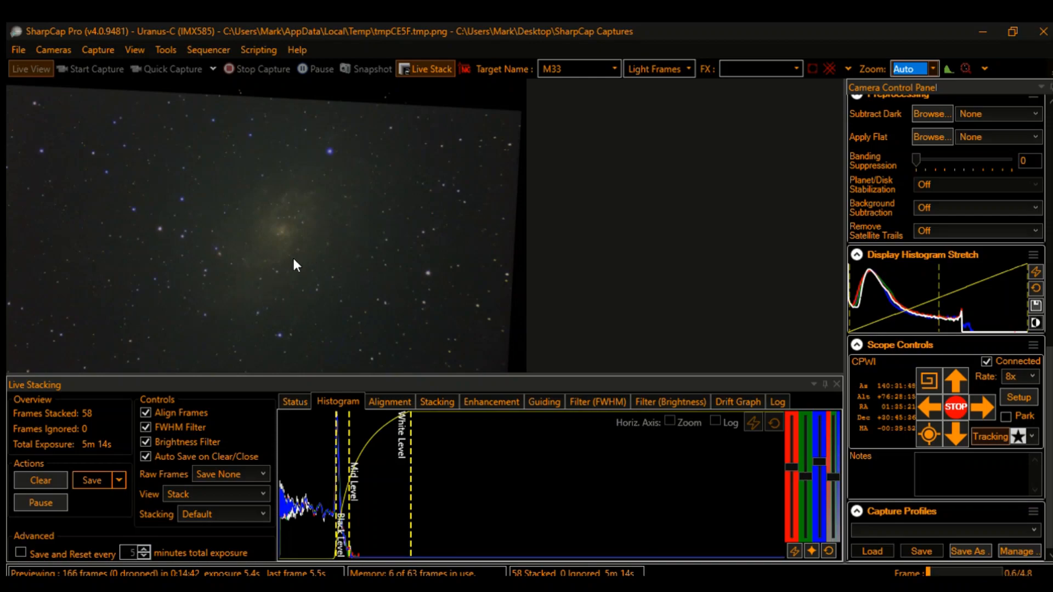